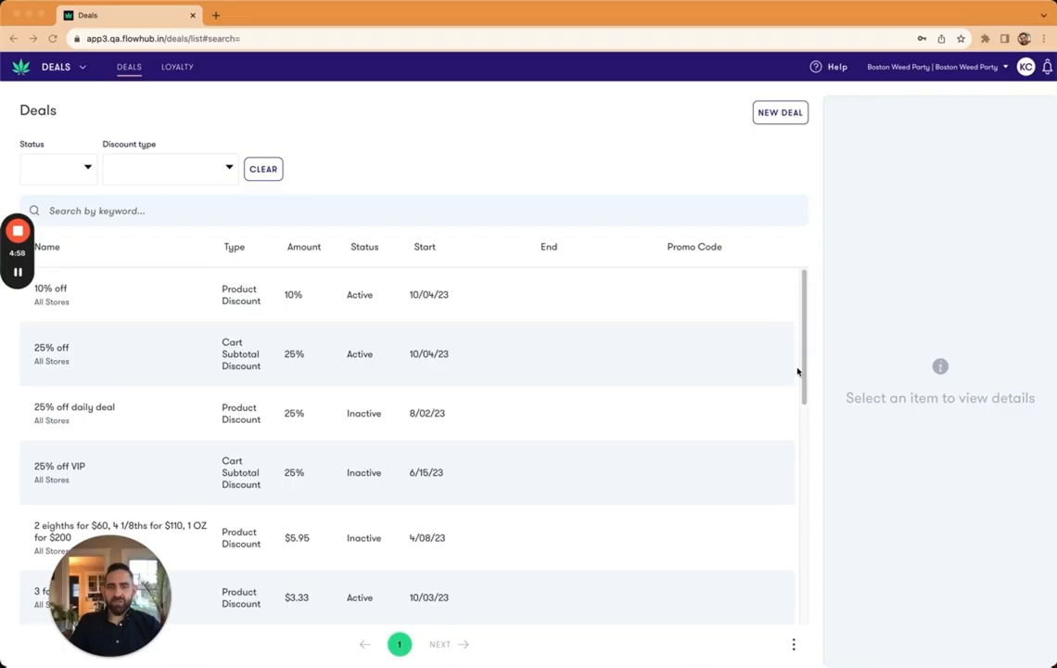
{"action": "mouse_move", "coordinate": [626, 388]}
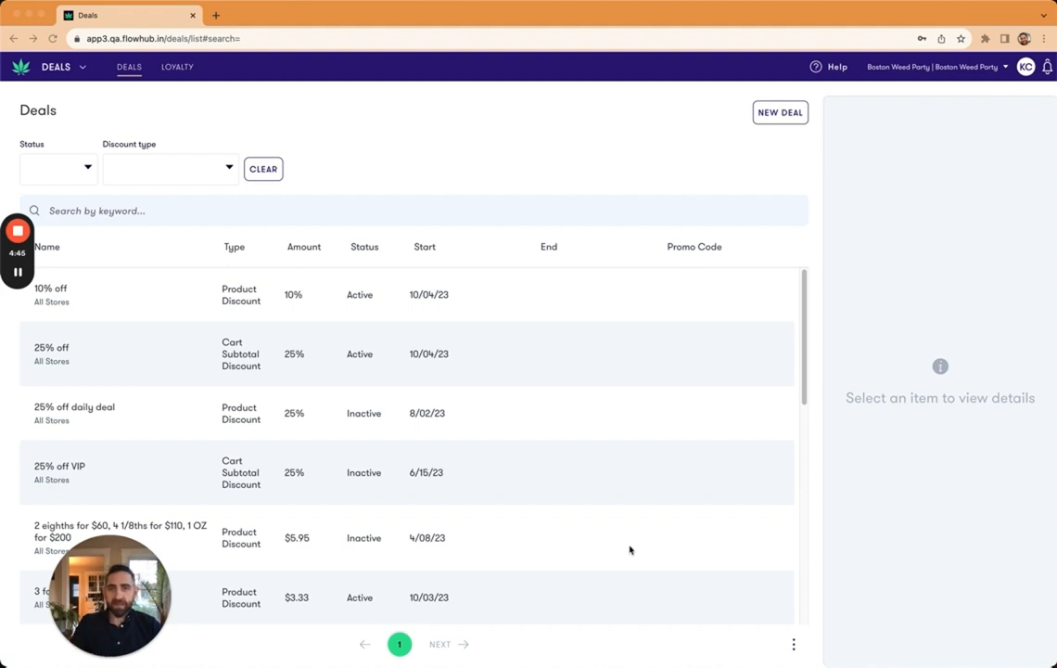
{"action": "mouse_move", "coordinate": [571, 268]}
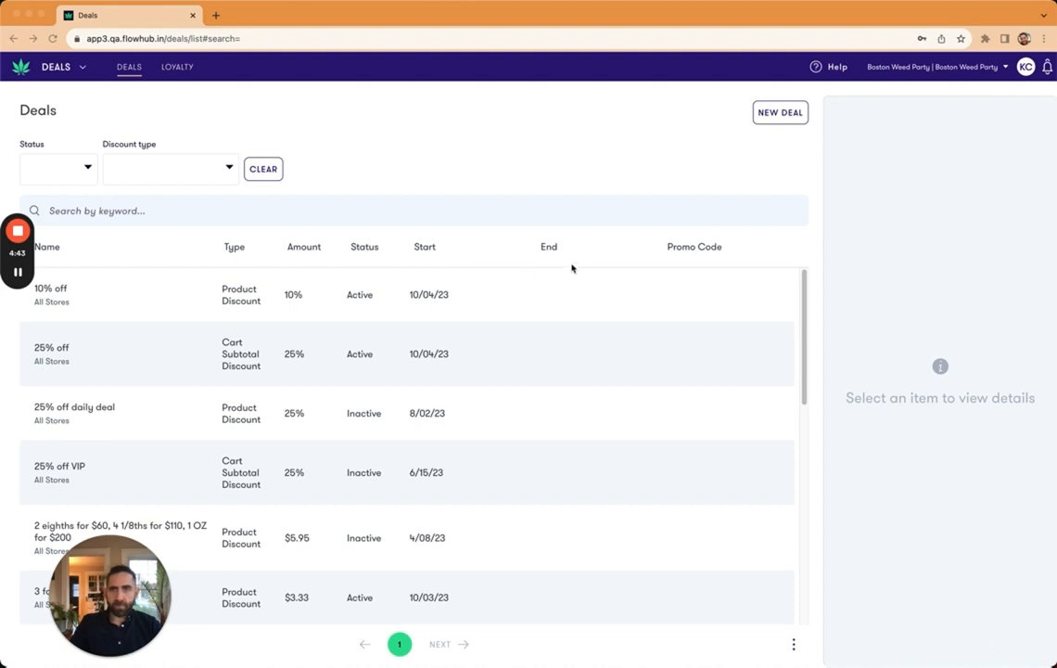
{"action": "mouse_move", "coordinate": [221, 109]}
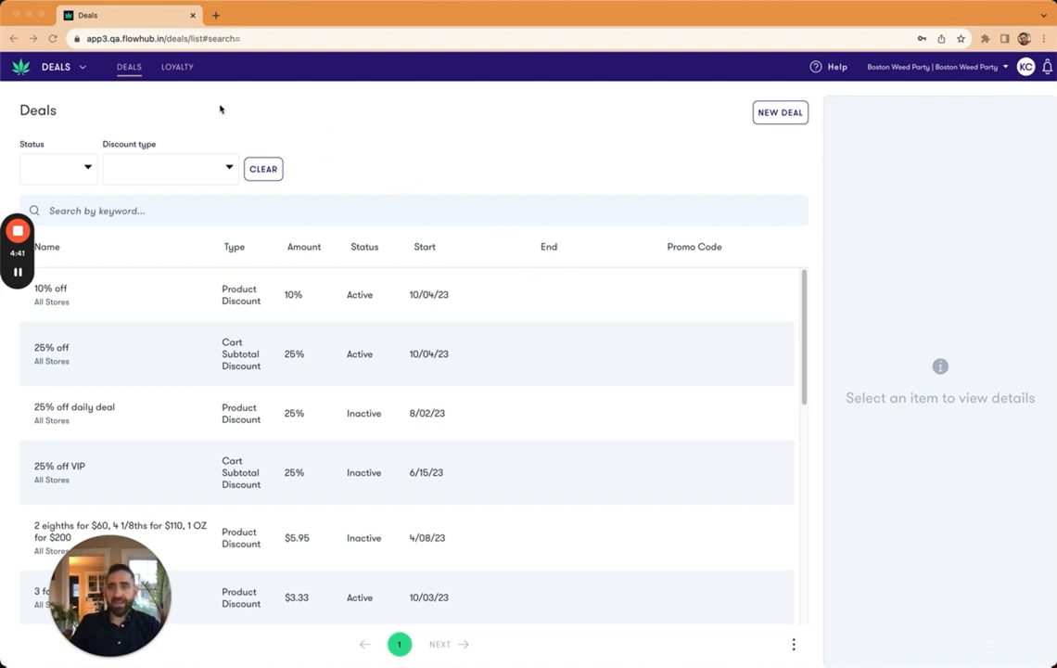
{"action": "mouse_move", "coordinate": [171, 113]}
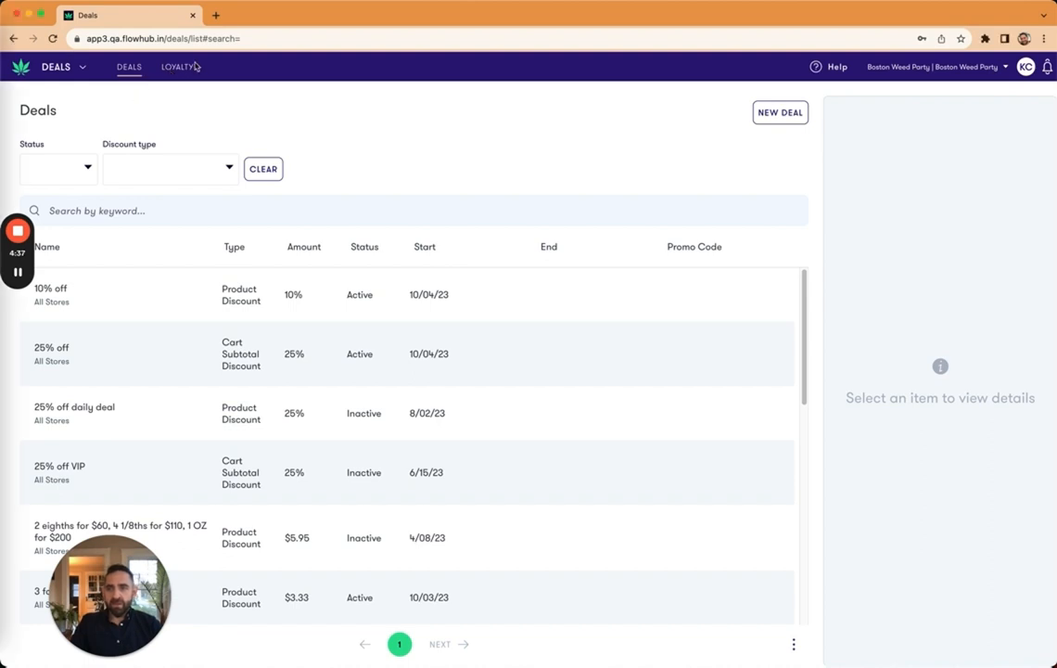
- Show the loyalty programs list with the existing program's details for both stores
{"action": "left_click", "coordinate": [177, 66]}
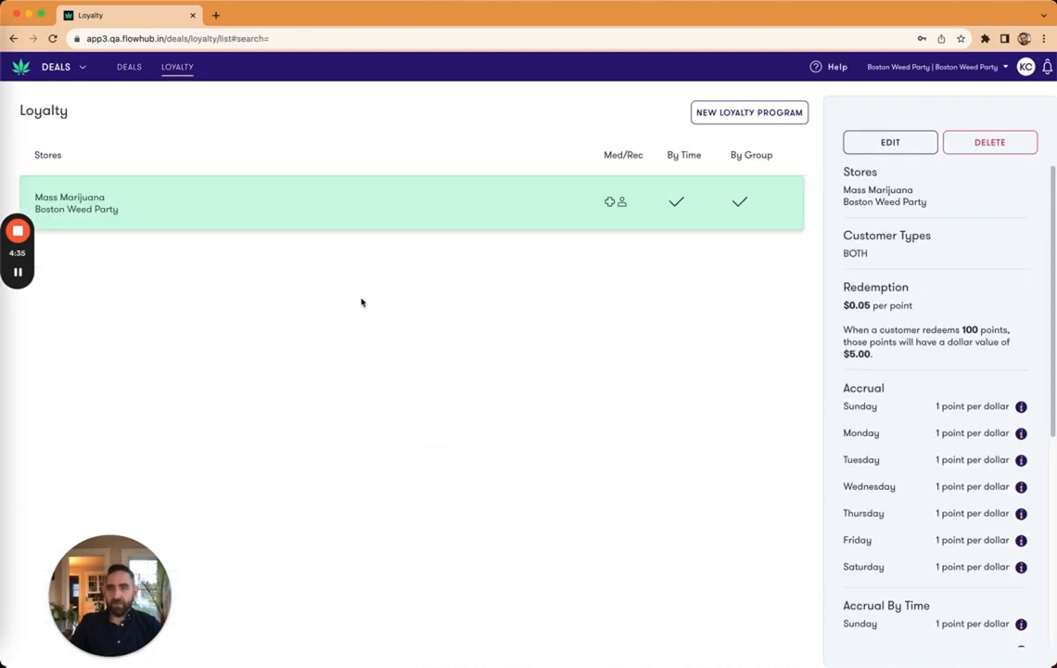
{"action": "mouse_move", "coordinate": [407, 501]}
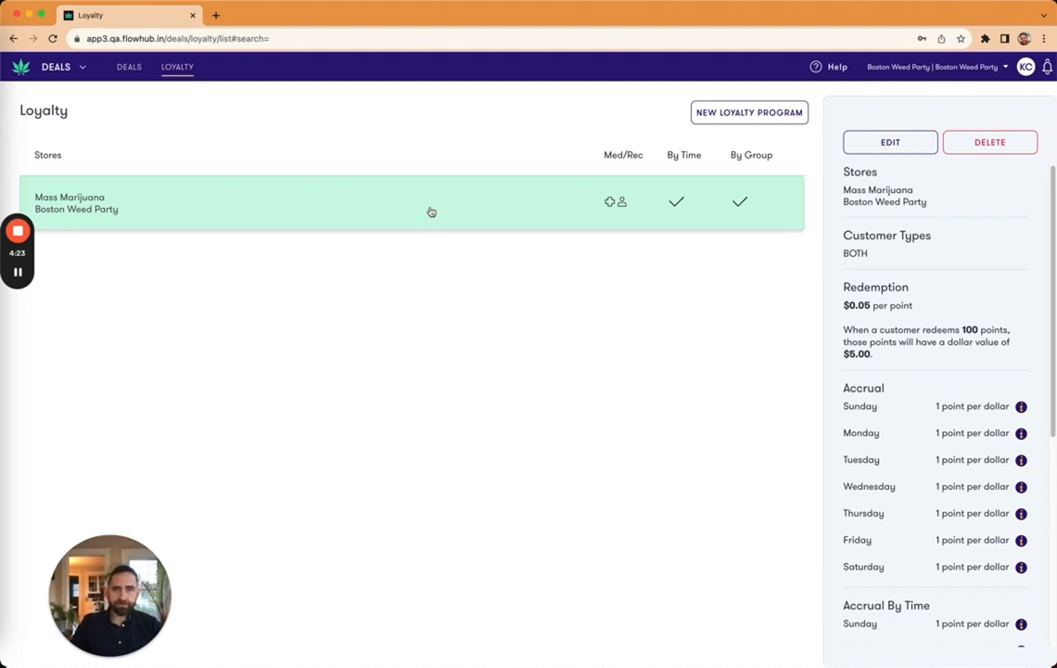
- Start editing the Boston Weed Party and Mass Marijuana loyalty program
{"action": "left_click", "coordinate": [890, 142]}
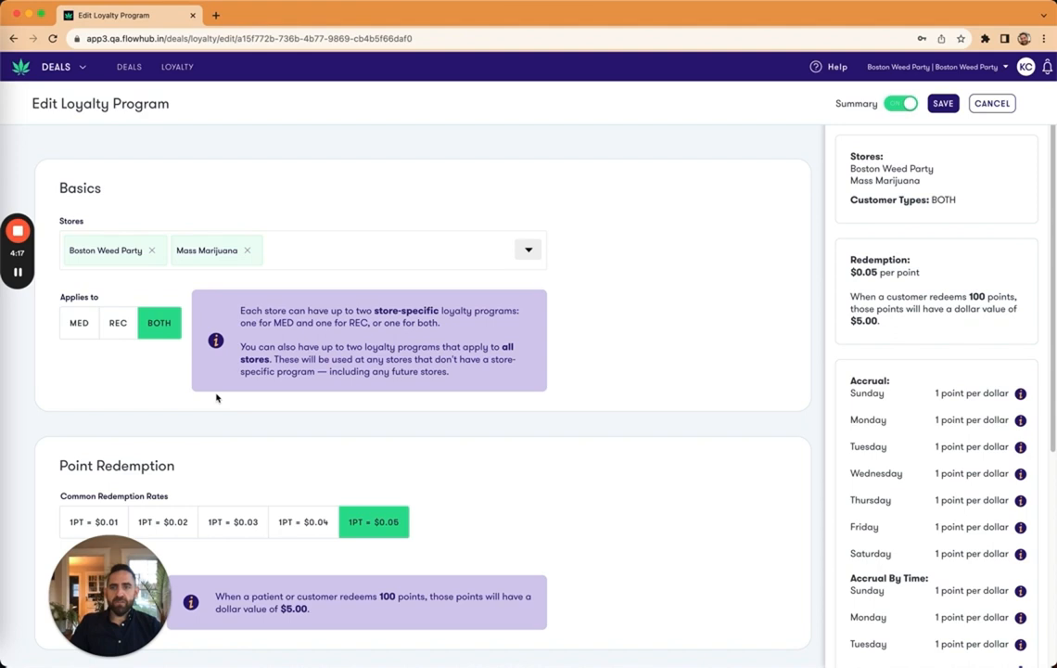
{"action": "mouse_move", "coordinate": [89, 371]}
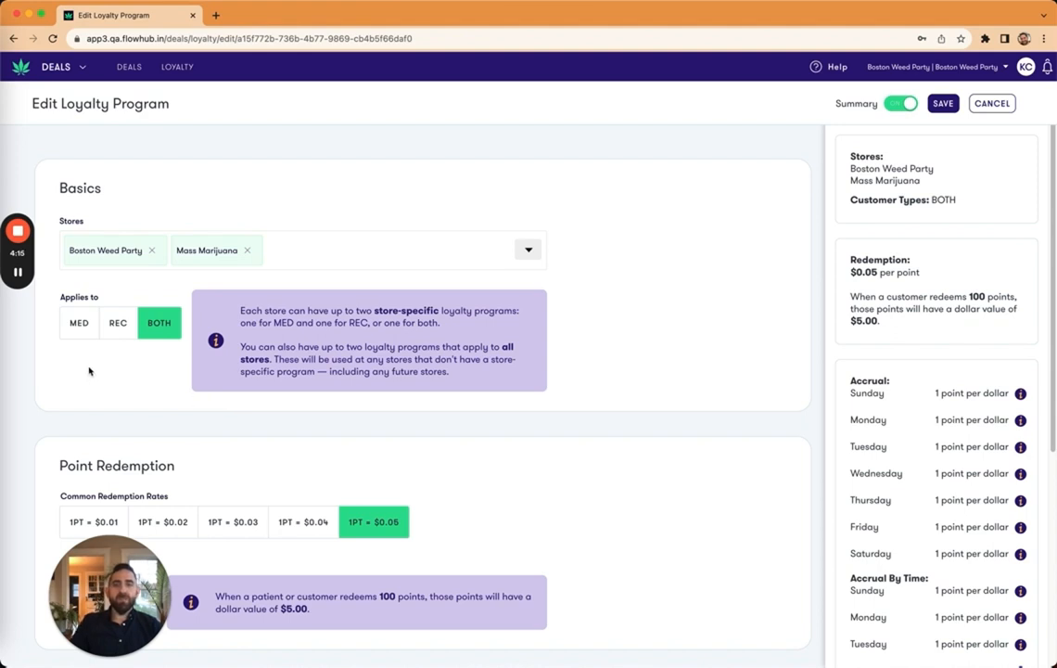
{"action": "mouse_move", "coordinate": [506, 279]}
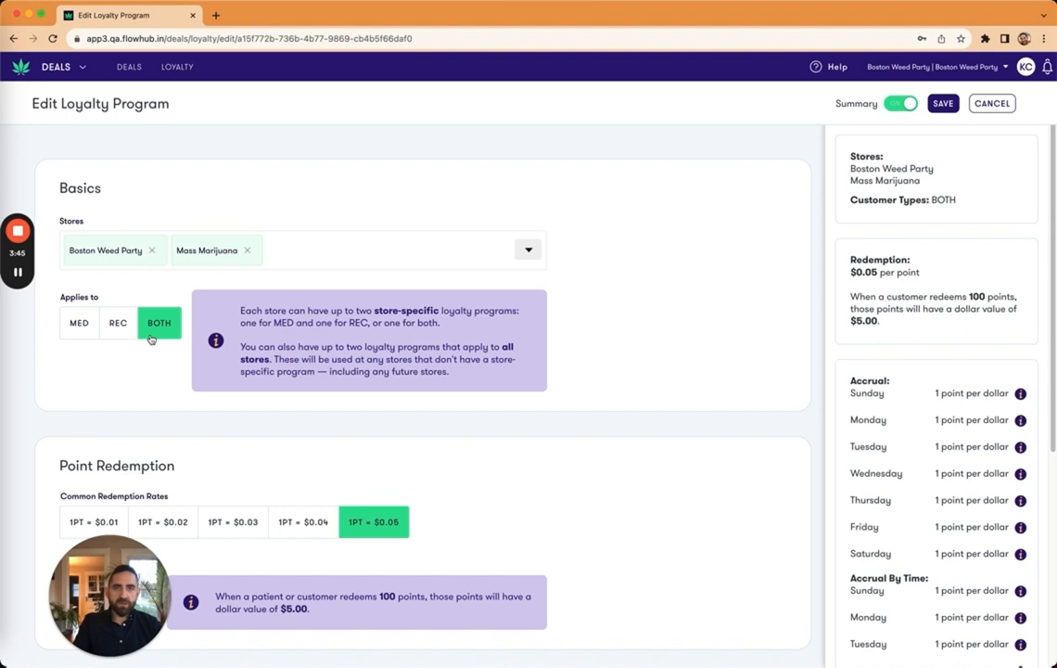
{"action": "mouse_move", "coordinate": [79, 332]}
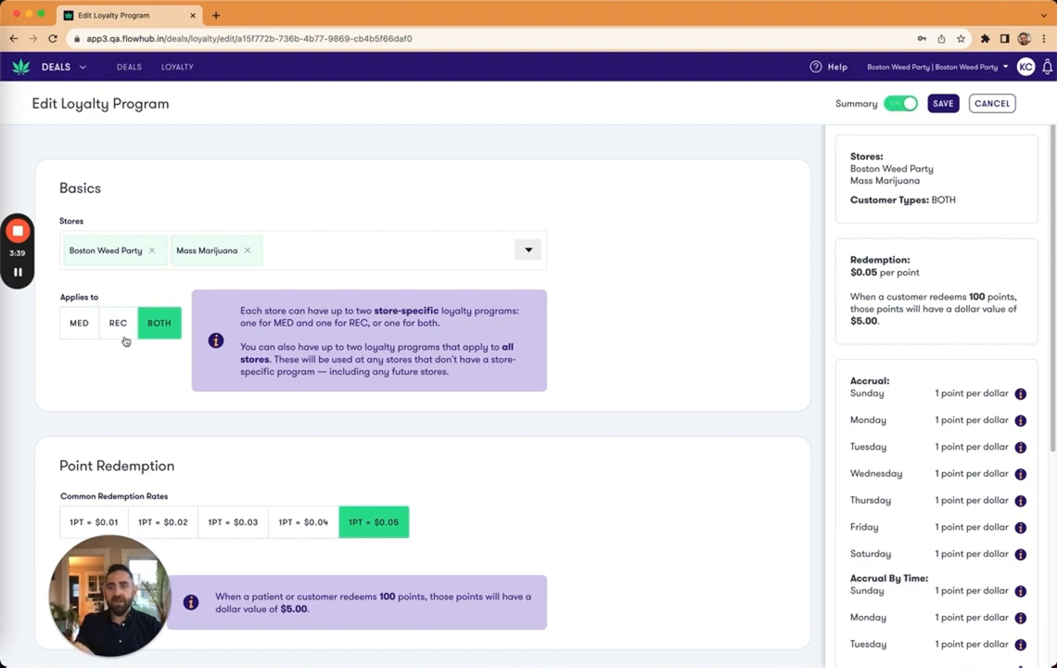
{"action": "mouse_move", "coordinate": [212, 373]}
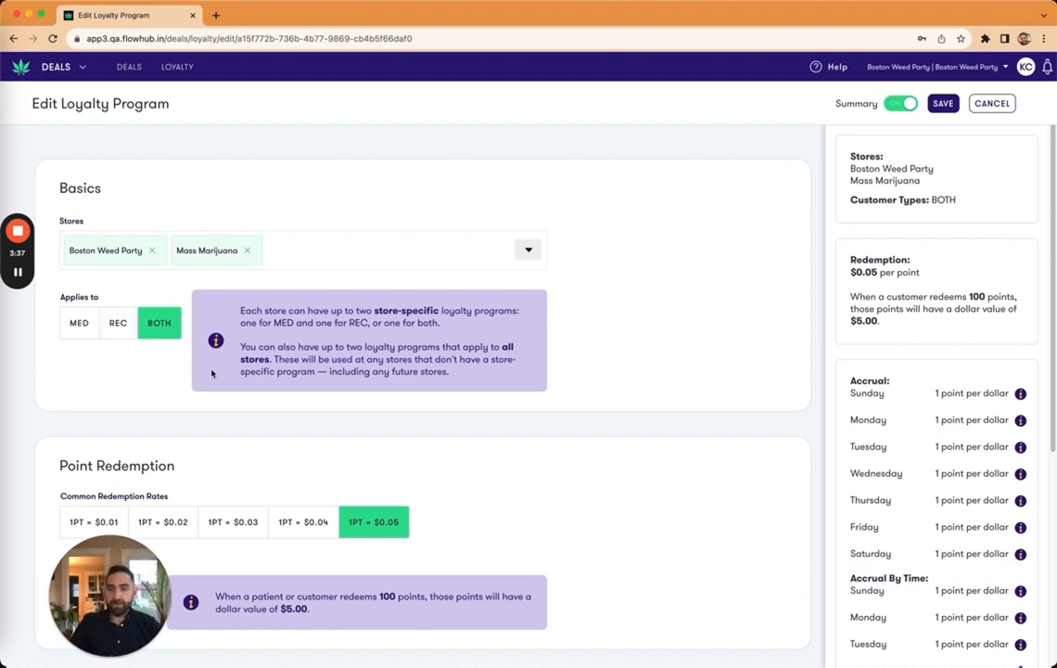
- Choose the $0.03 preset, then enter a custom redemption rate of $0.025 per point
{"action": "scroll", "scroll_direction": "down", "scroll_amount": 3}
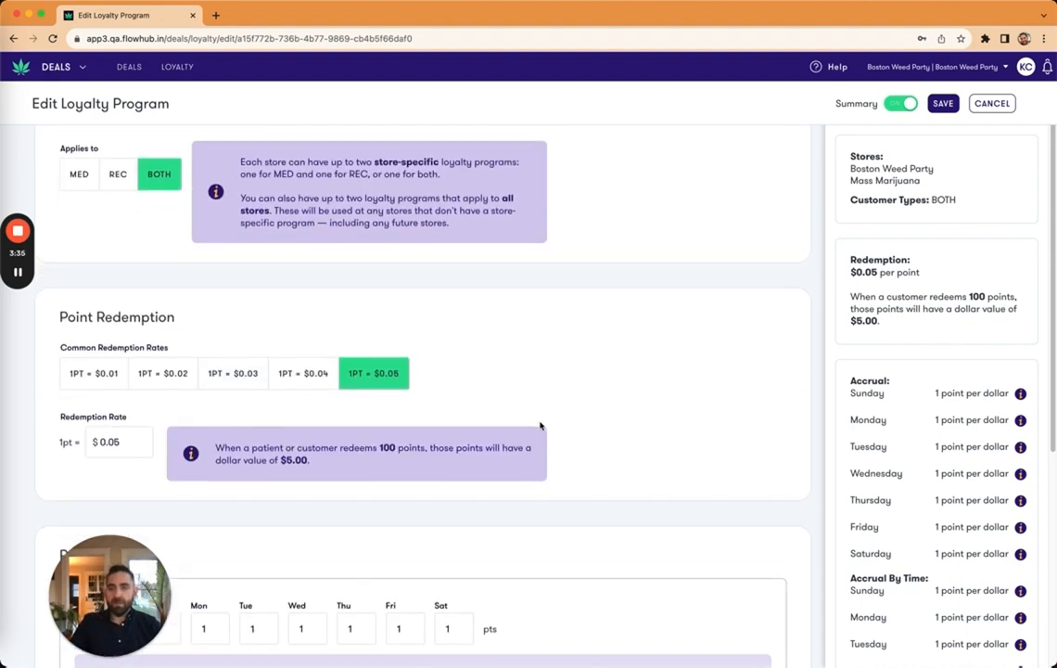
{"action": "scroll", "scroll_direction": "down", "scroll_amount": 3}
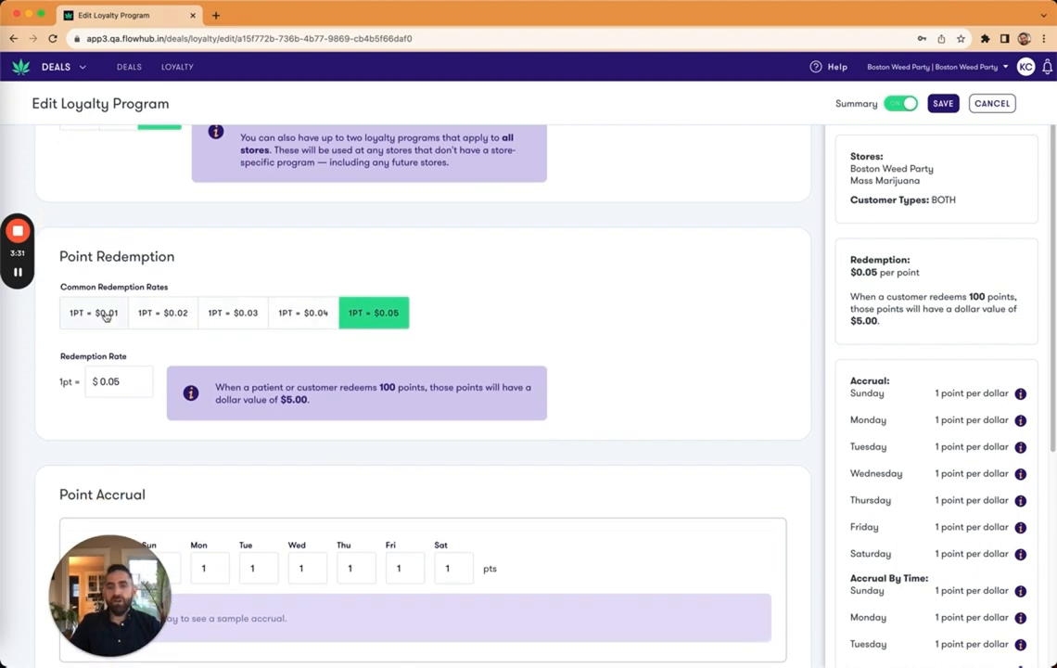
{"action": "left_click", "coordinate": [233, 312]}
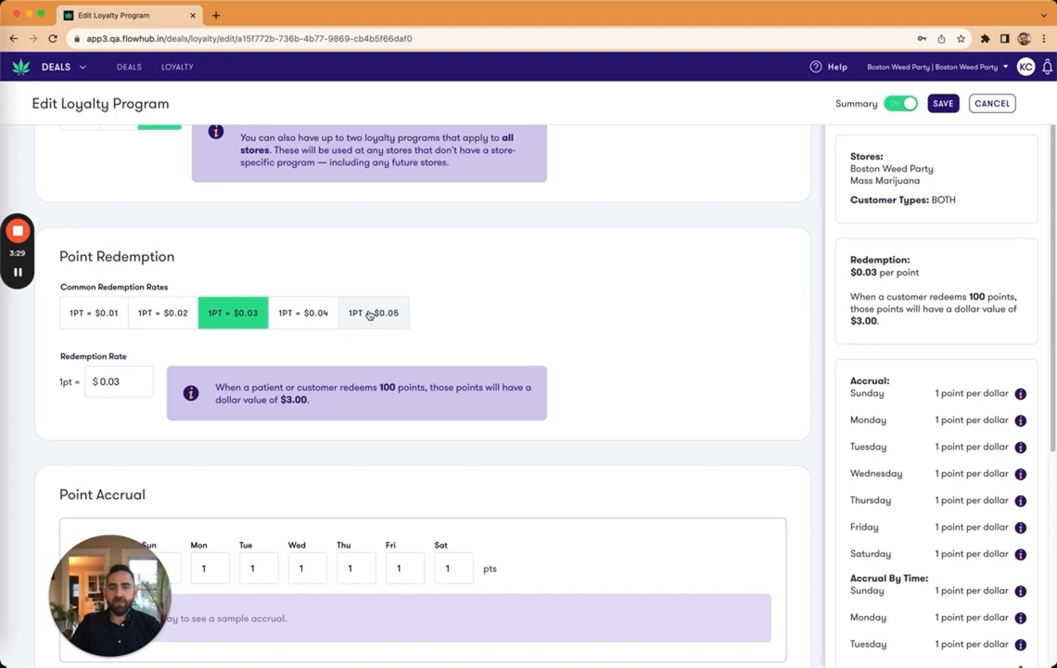
{"action": "left_click", "coordinate": [373, 312]}
{"action": "type", "text": "25"}
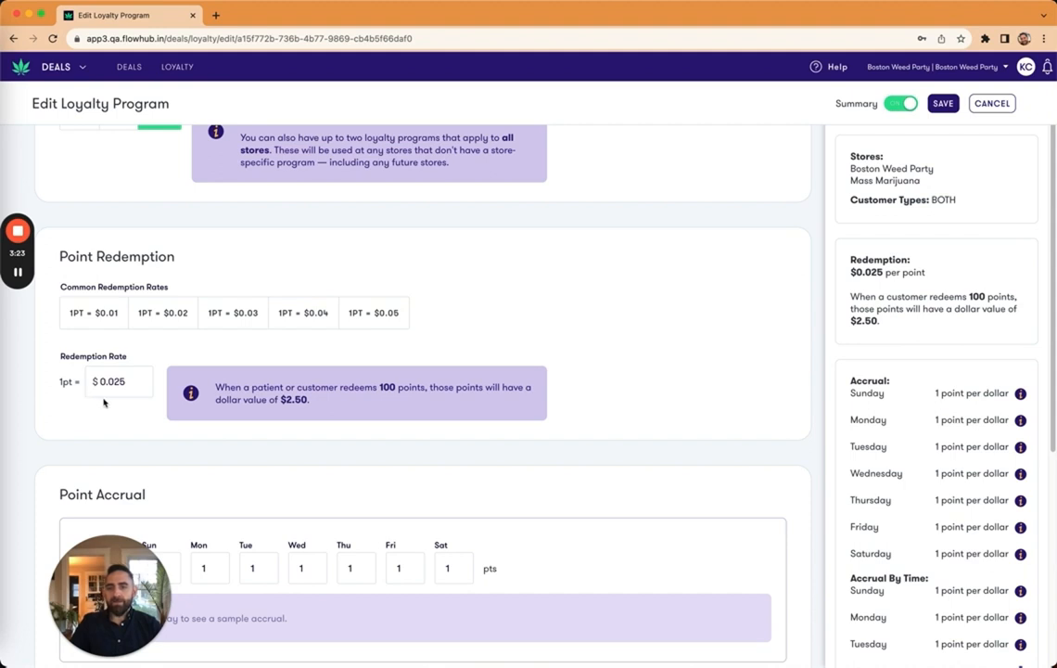
{"action": "mouse_move", "coordinate": [318, 351]}
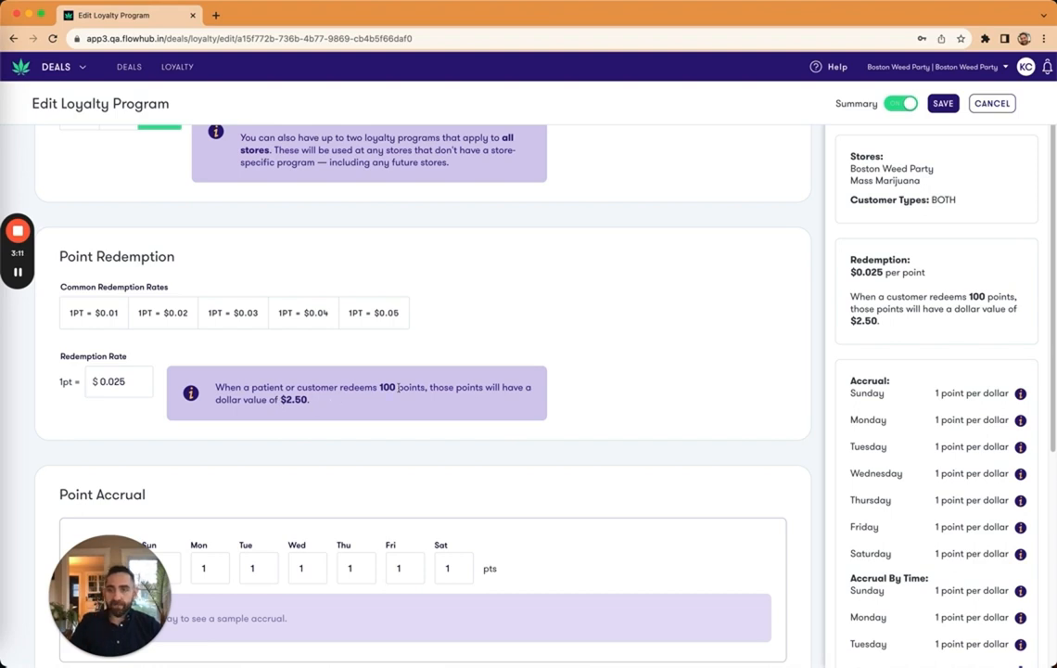
- Try 2 points per dollar on Sunday, then return it to 1 for uniform daily accrual
{"action": "scroll", "scroll_direction": "down", "scroll_amount": 3}
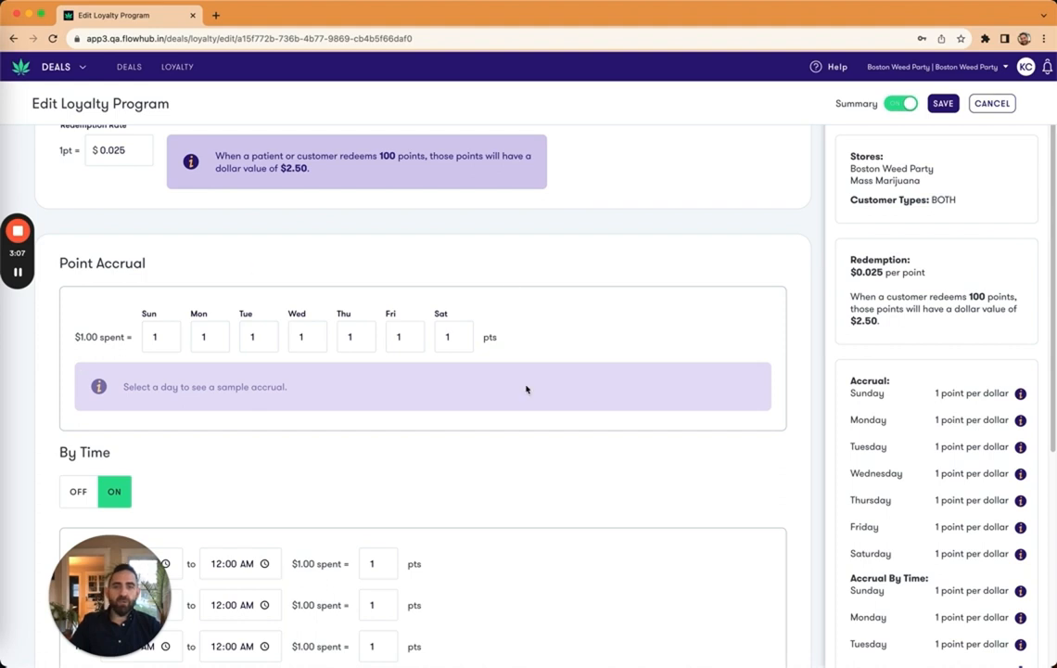
{"action": "mouse_move", "coordinate": [151, 429]}
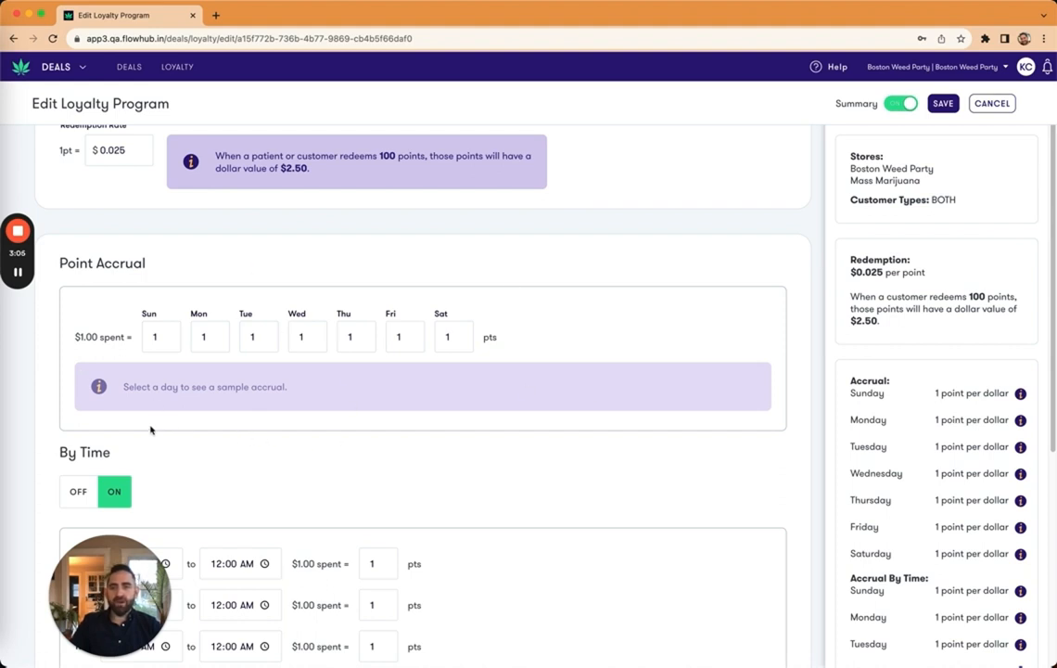
{"action": "mouse_move", "coordinate": [95, 369]}
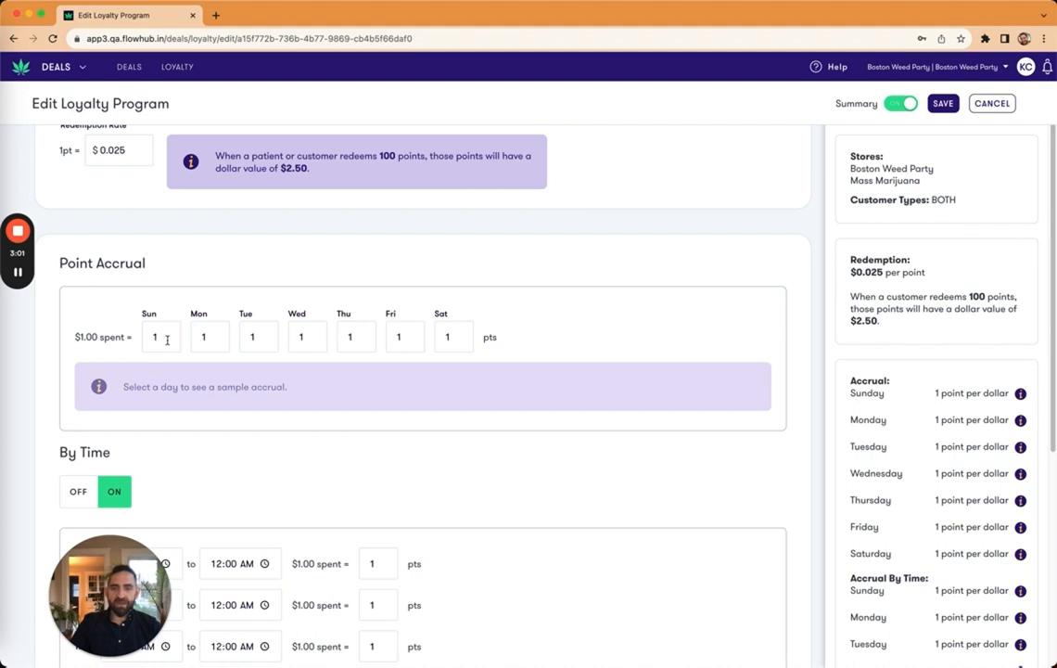
{"action": "left_click", "coordinate": [161, 337]}
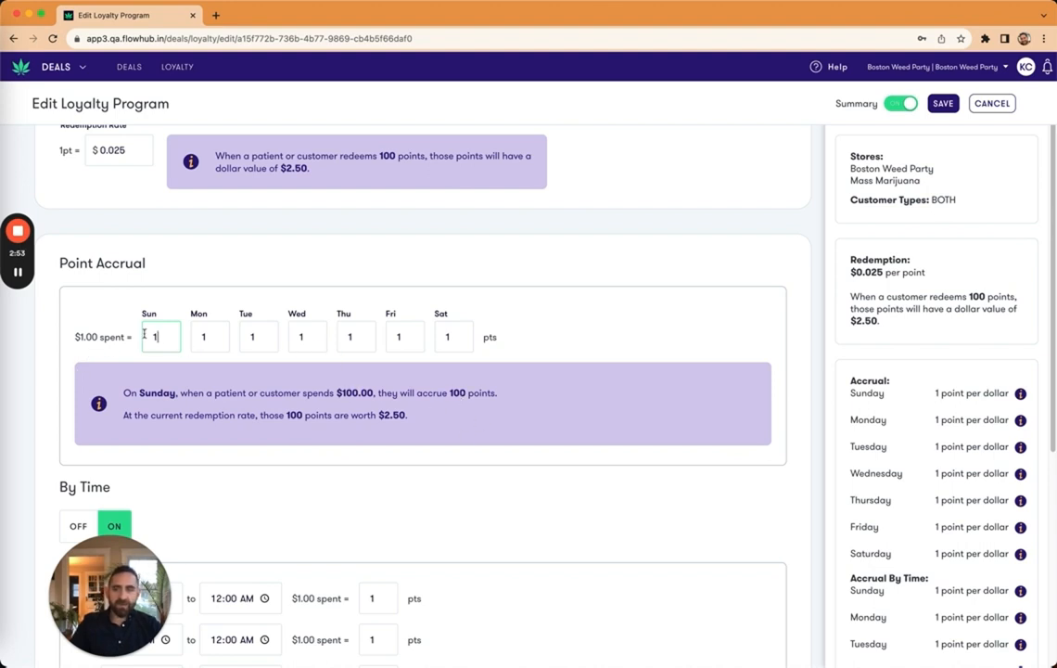
{"action": "mouse_move", "coordinate": [332, 479]}
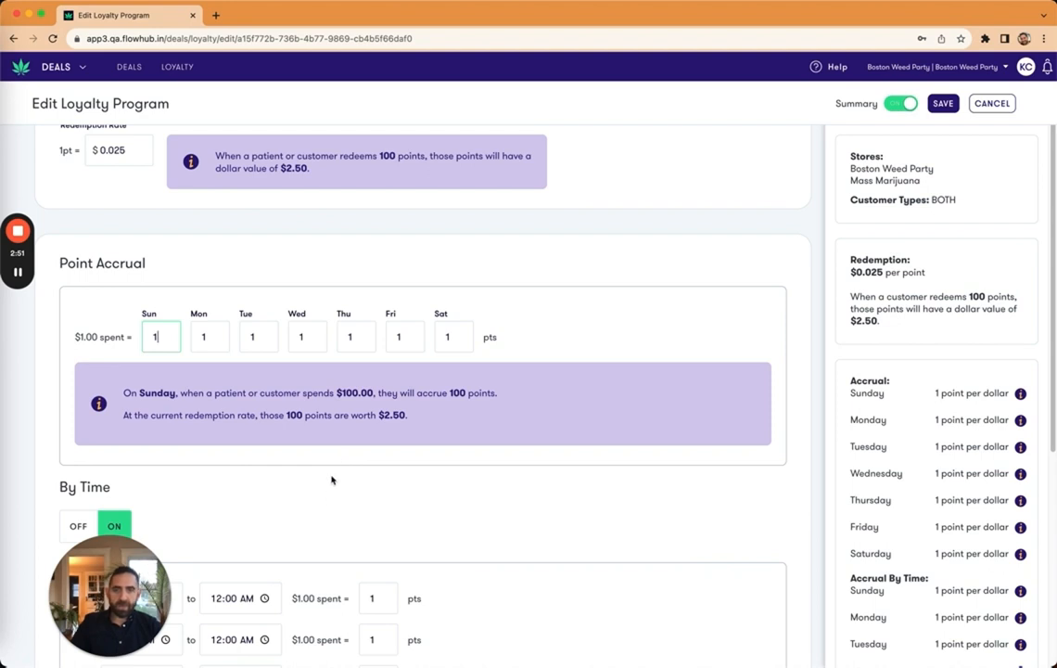
{"action": "mouse_move", "coordinate": [339, 198]}
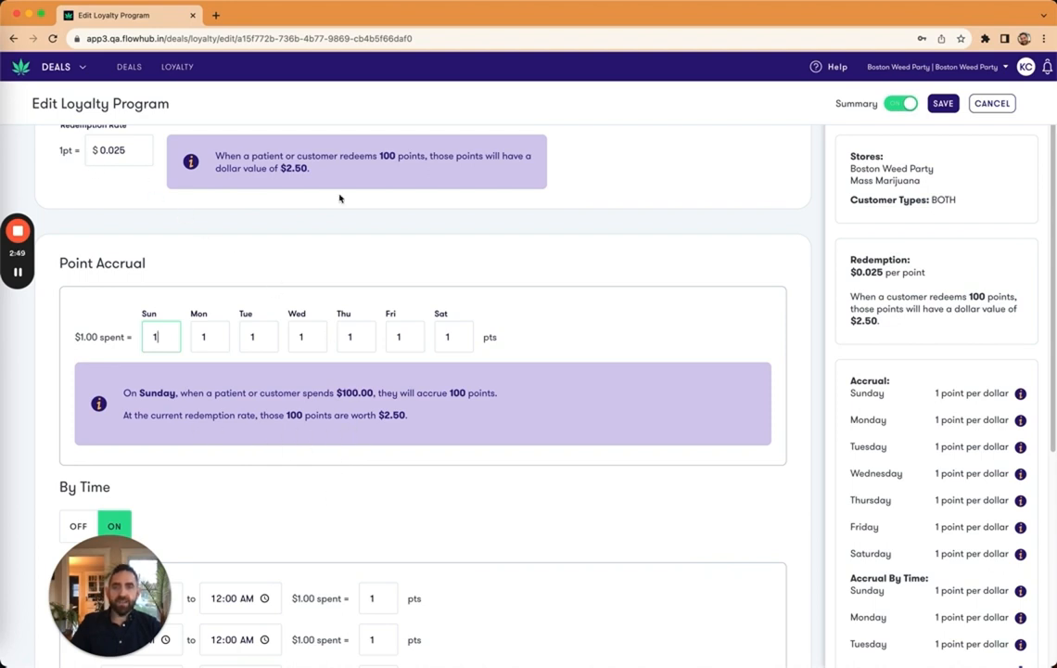
{"action": "mouse_move", "coordinate": [351, 429]}
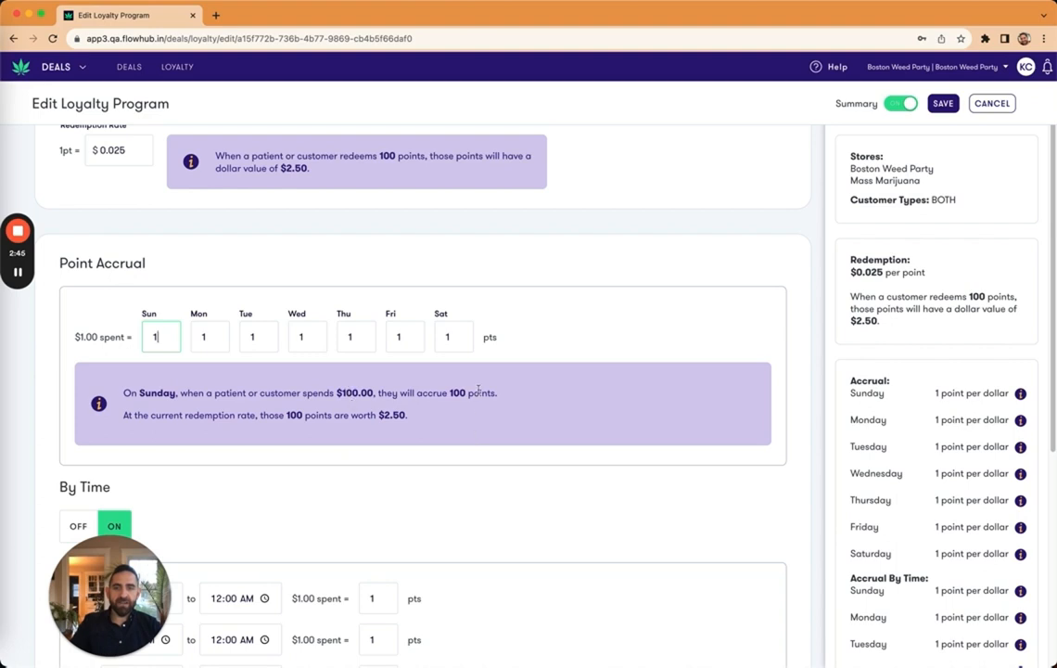
{"action": "mouse_move", "coordinate": [414, 431]}
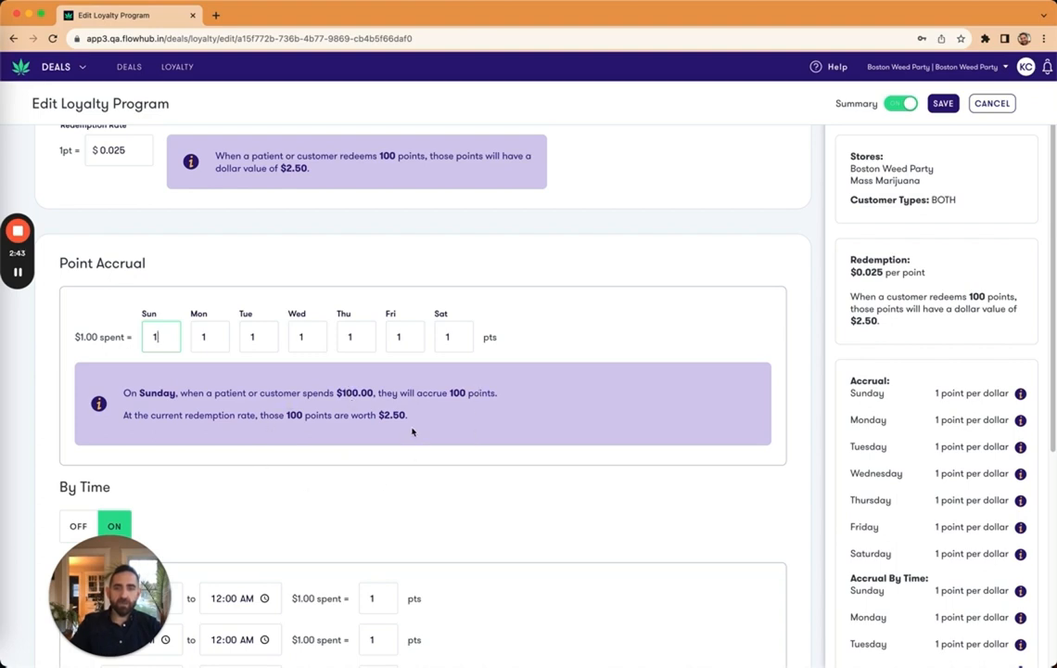
{"action": "mouse_move", "coordinate": [169, 370]}
{"action": "type", "text": "2"}
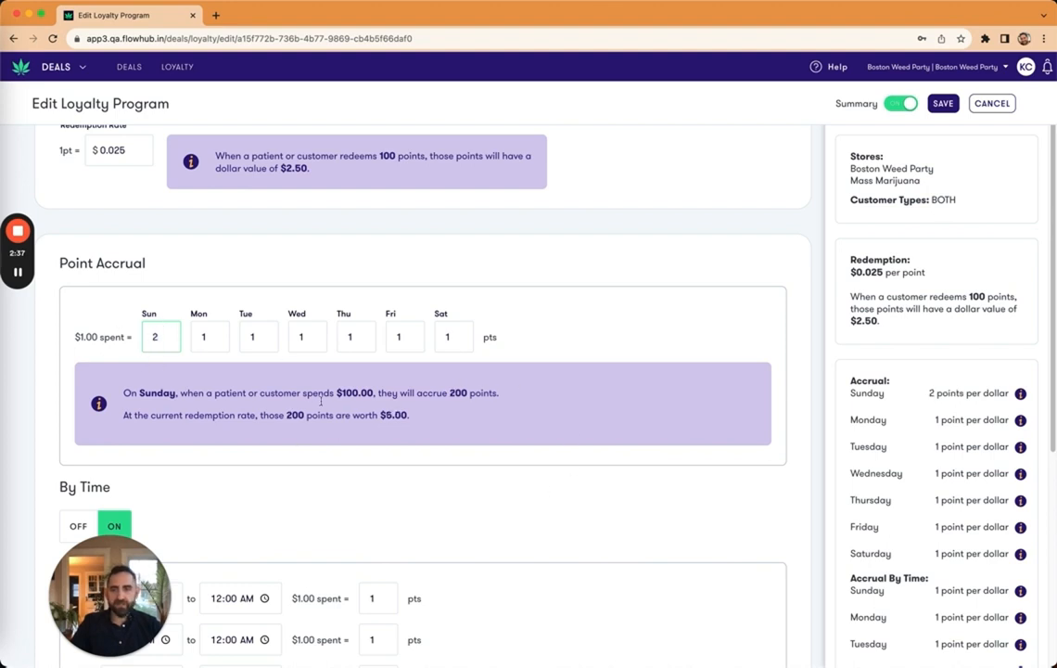
{"action": "left_click", "coordinate": [160, 336]}
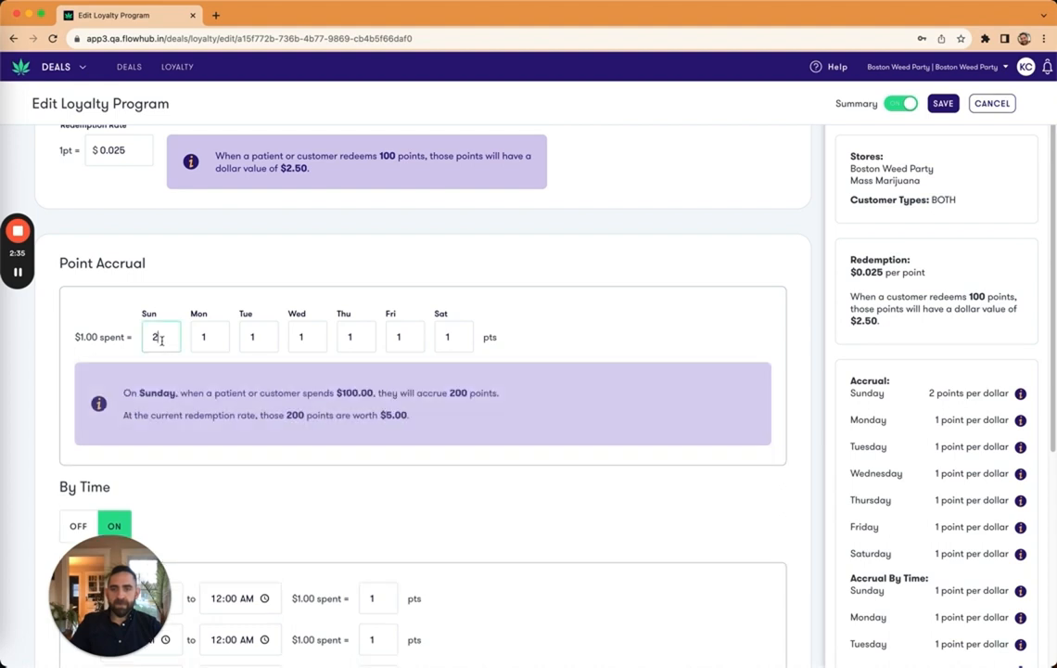
{"action": "mouse_move", "coordinate": [353, 407]}
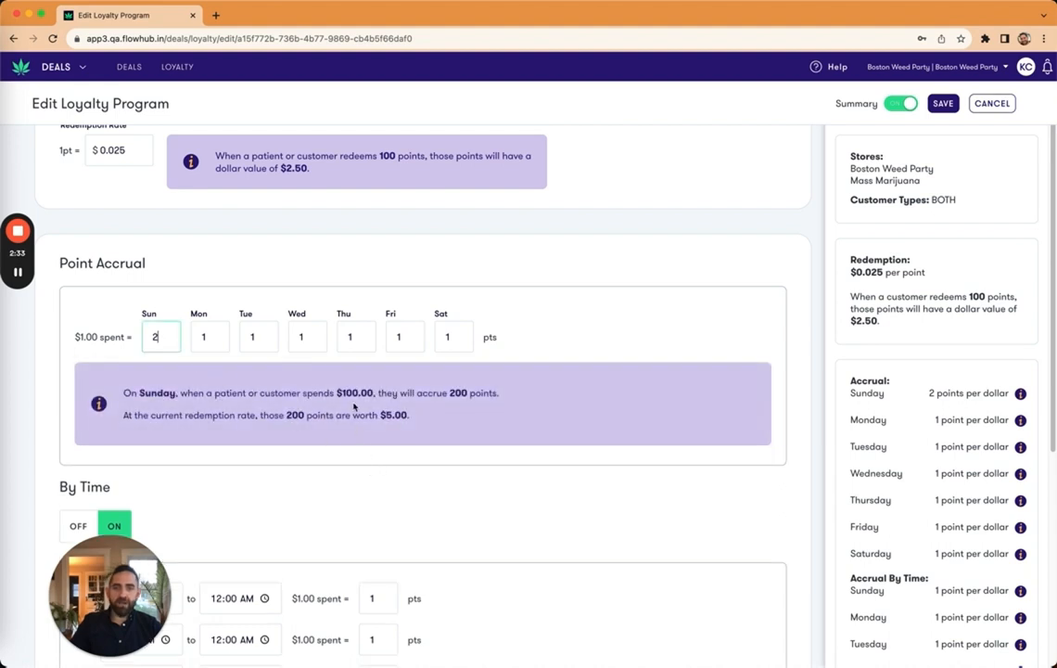
{"action": "mouse_move", "coordinate": [306, 444]}
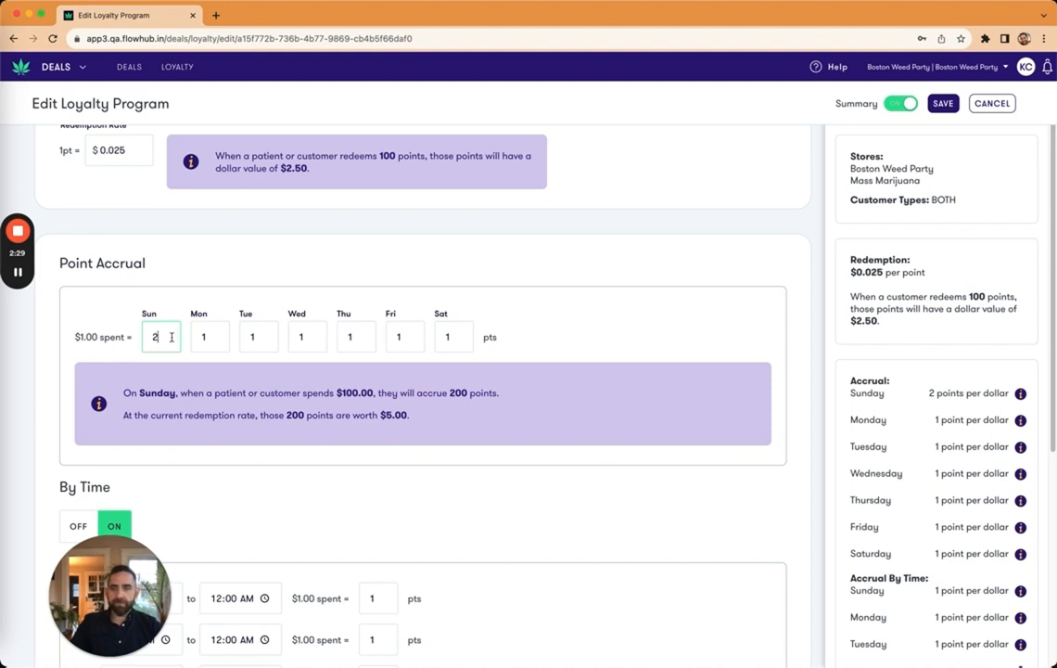
{"action": "type", "text": "1"}
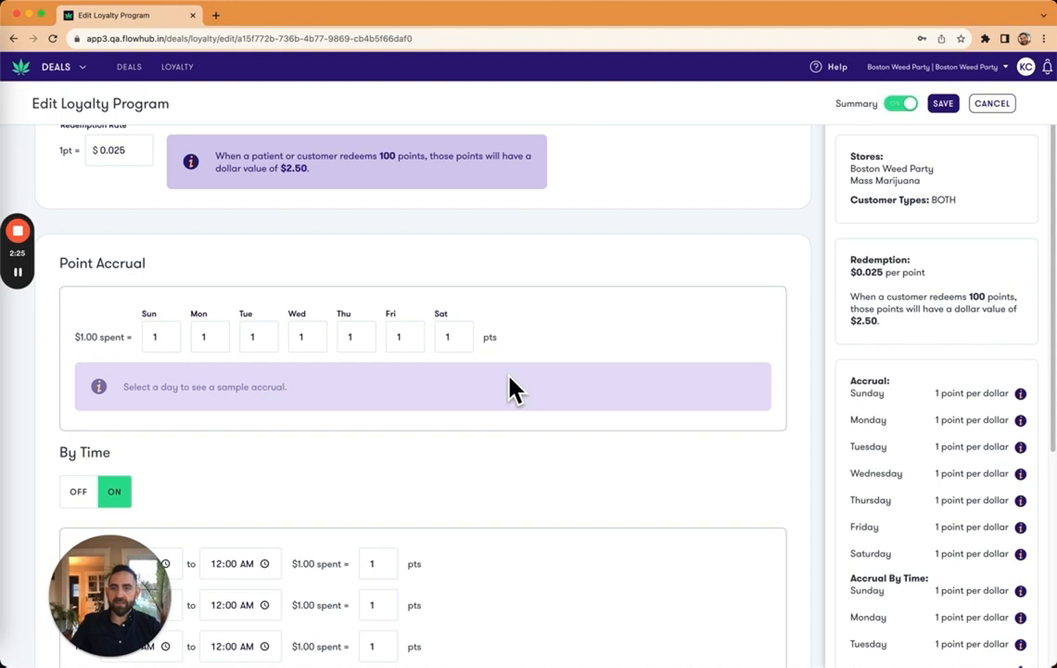
{"action": "scroll", "scroll_direction": "down", "scroll_amount": 3}
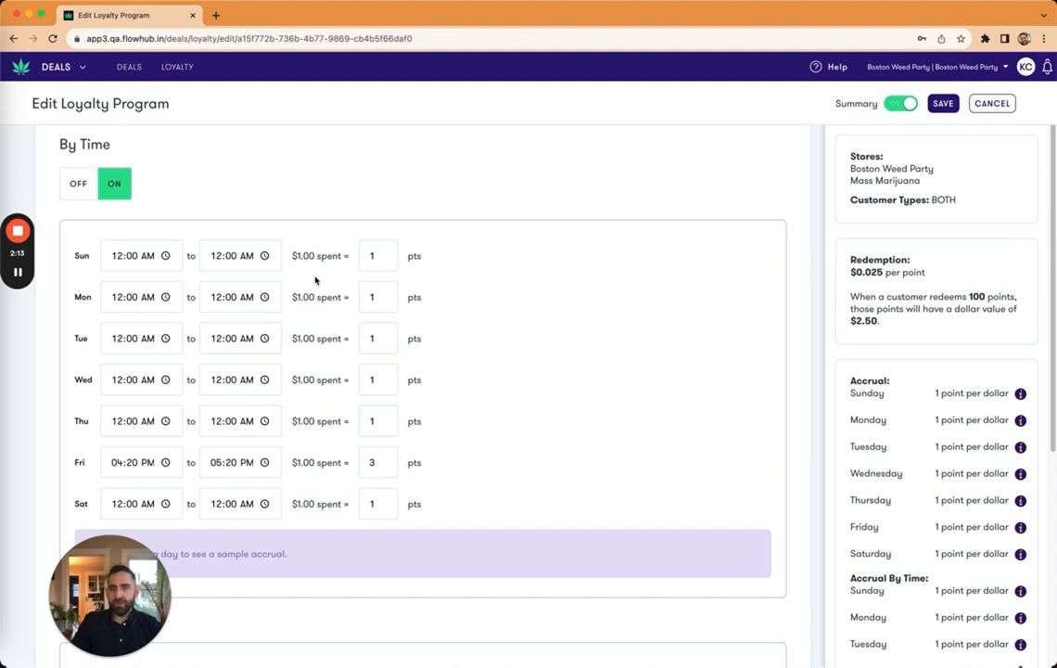
{"action": "mouse_move", "coordinate": [136, 476]}
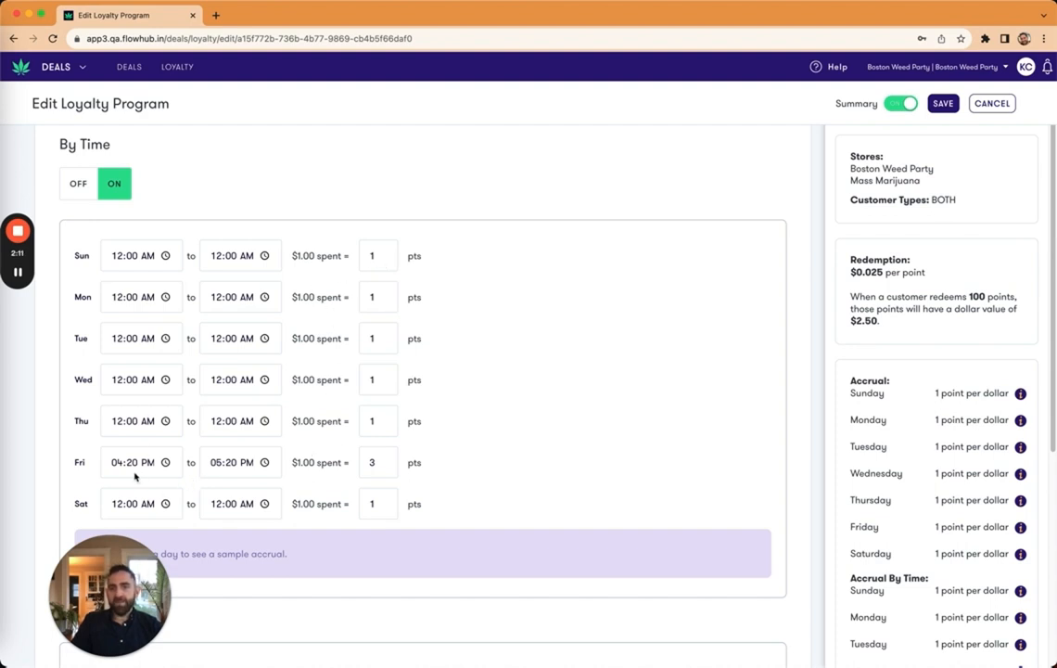
- Set Friday's 04:20–05:20 PM window to 3 points per dollar, previewing 300 points per $100
{"action": "left_click", "coordinate": [132, 462]}
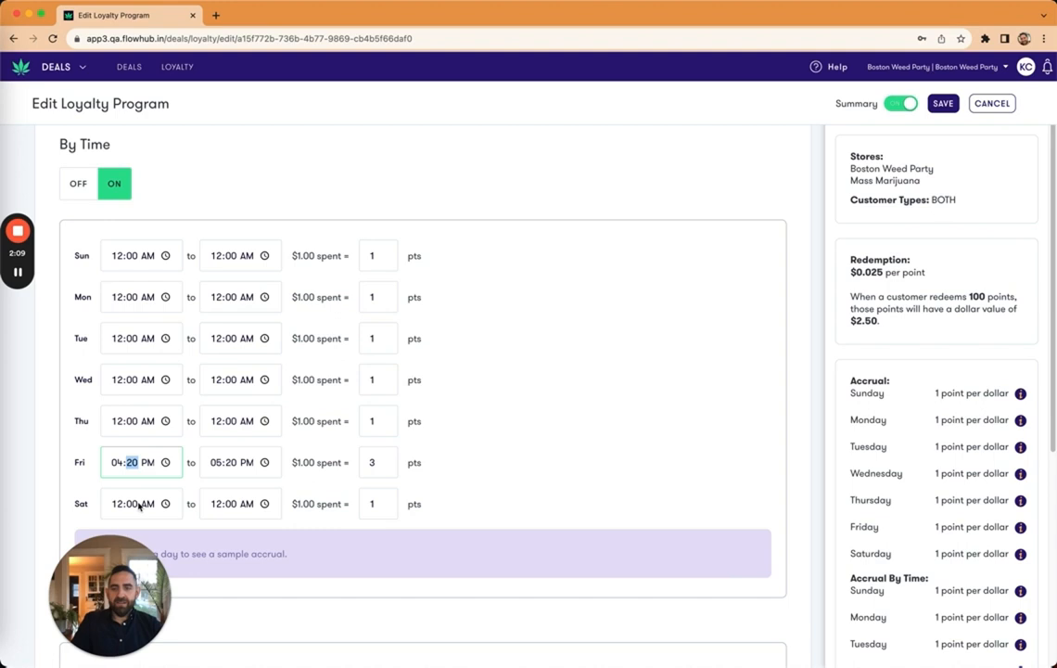
{"action": "mouse_move", "coordinate": [195, 519]}
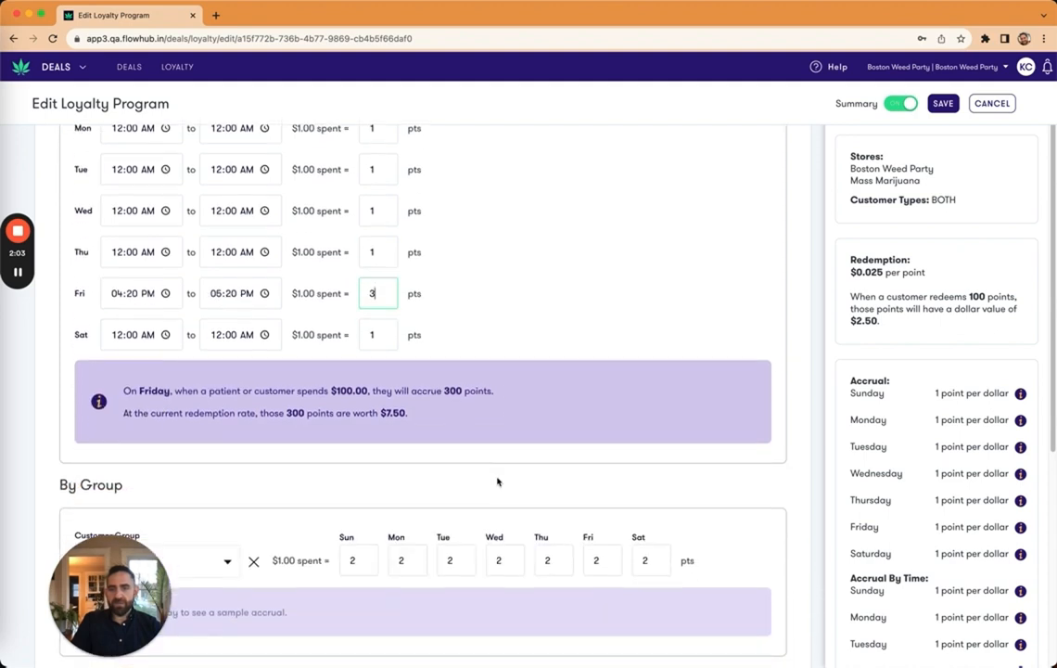
{"action": "mouse_move", "coordinate": [378, 428]}
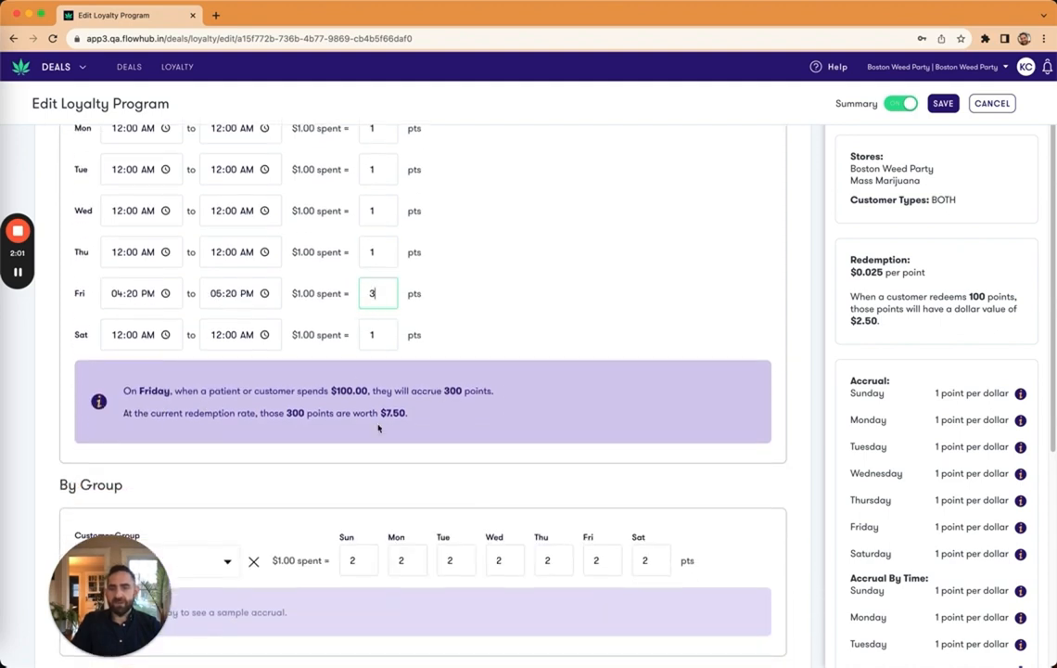
{"action": "mouse_move", "coordinate": [492, 433]}
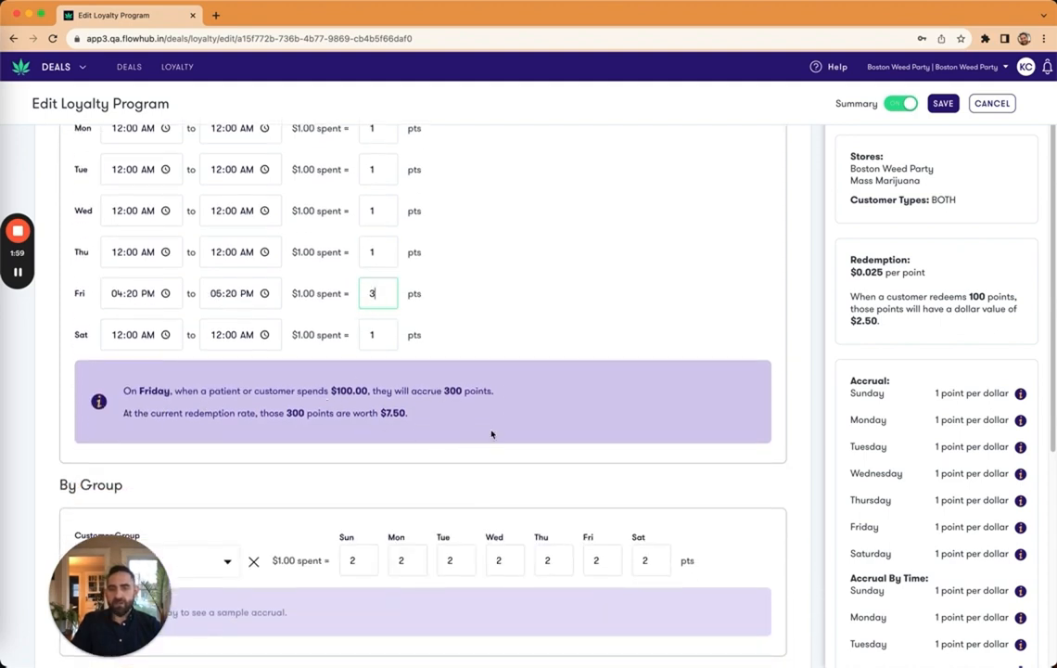
{"action": "mouse_move", "coordinate": [298, 473]}
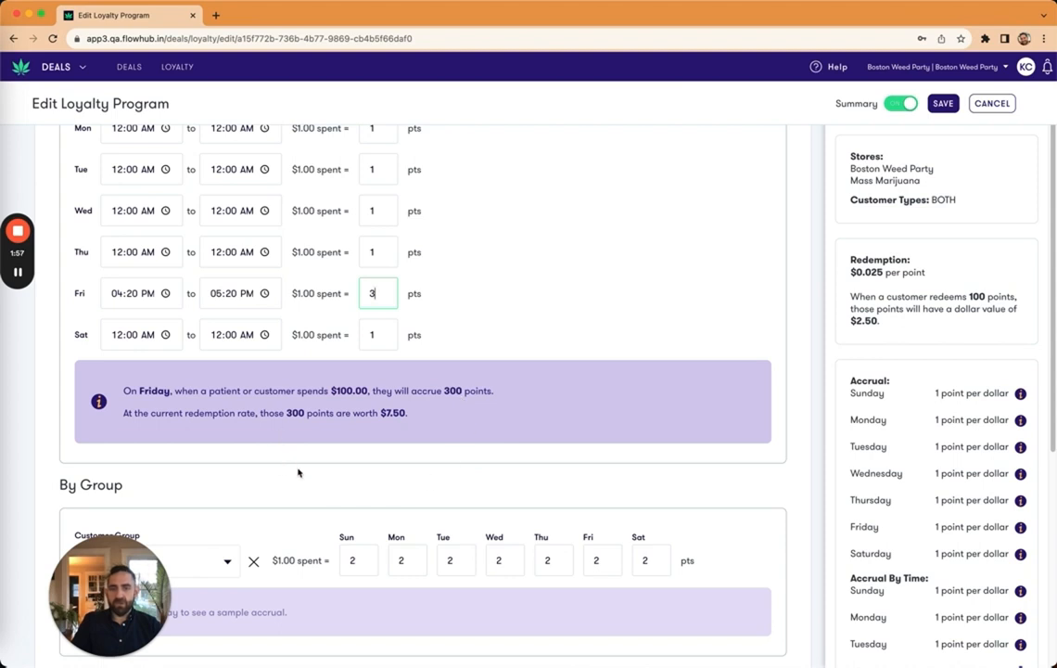
{"action": "scroll", "scroll_direction": "down", "scroll_amount": 3}
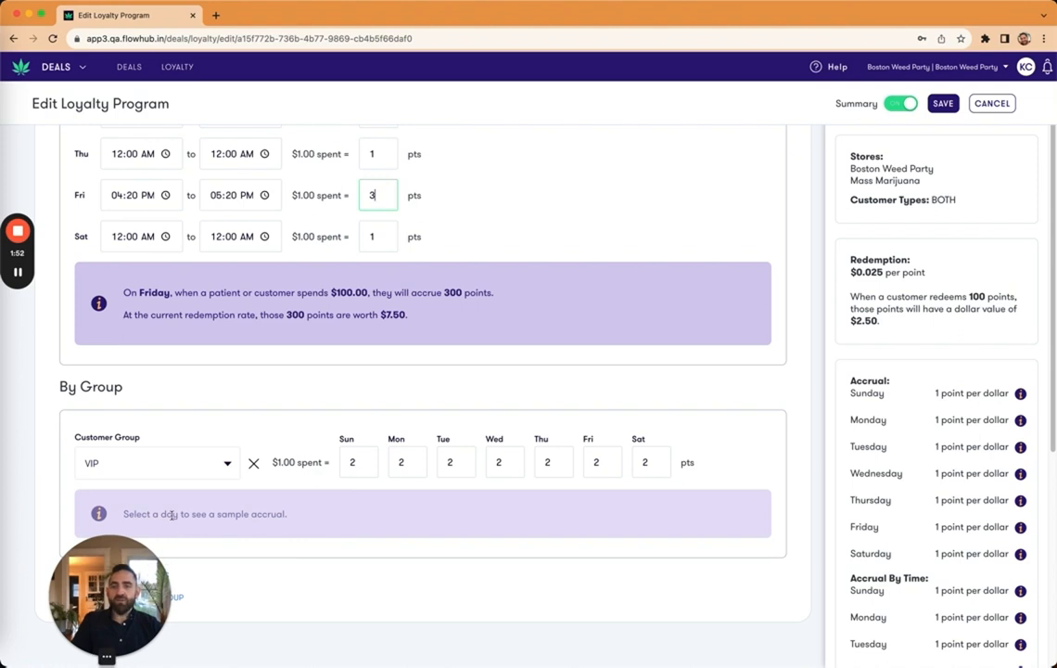
{"action": "mouse_move", "coordinate": [205, 469]}
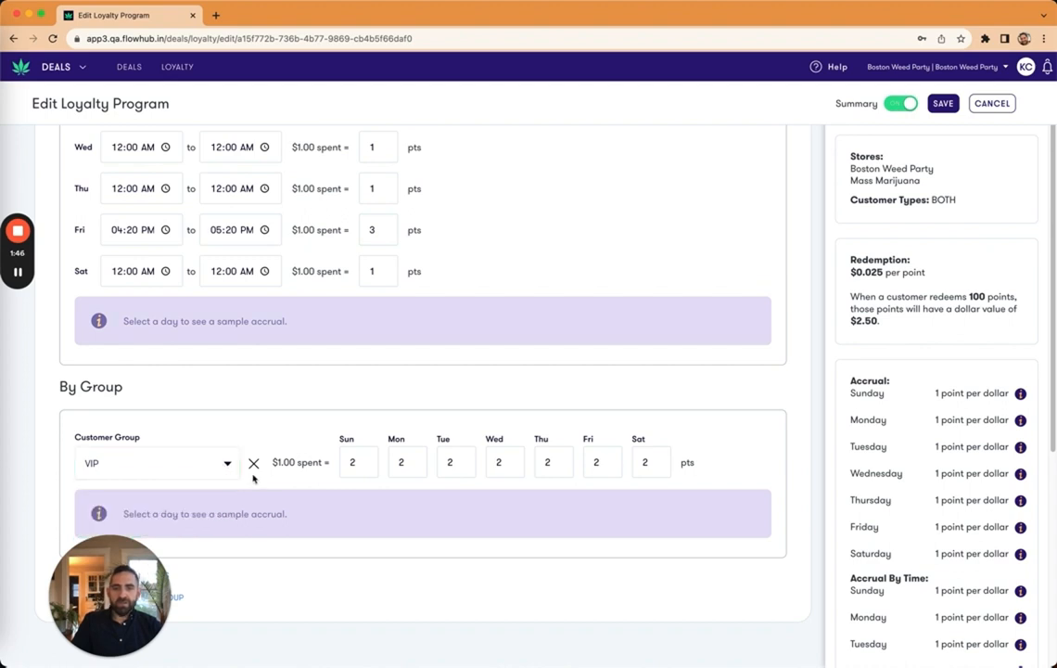
{"action": "left_click", "coordinate": [358, 462]}
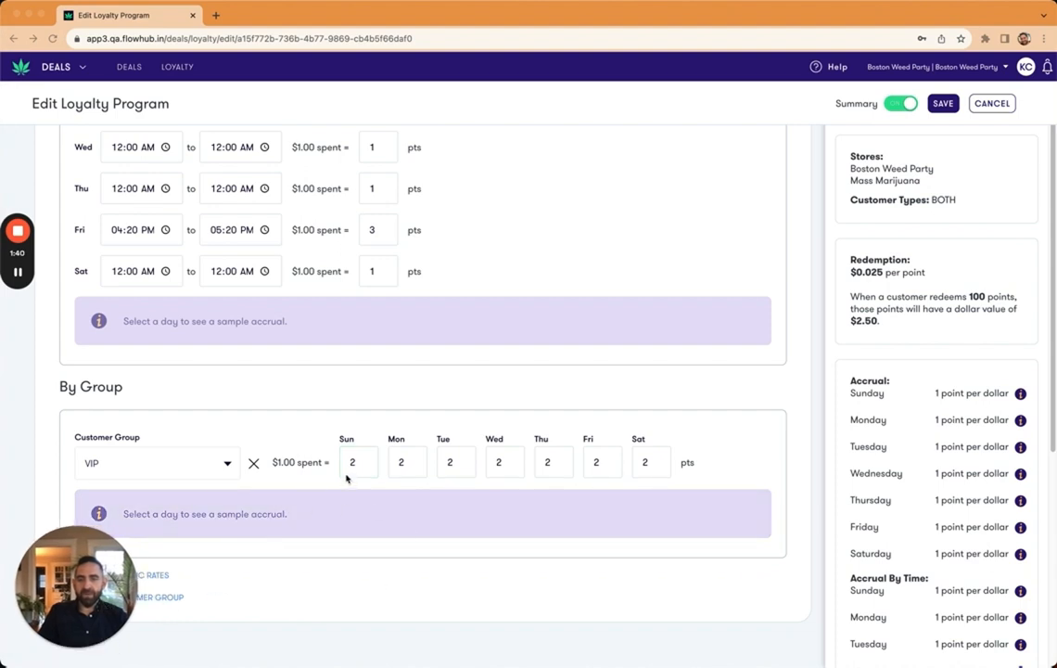
{"action": "left_click", "coordinate": [359, 461]}
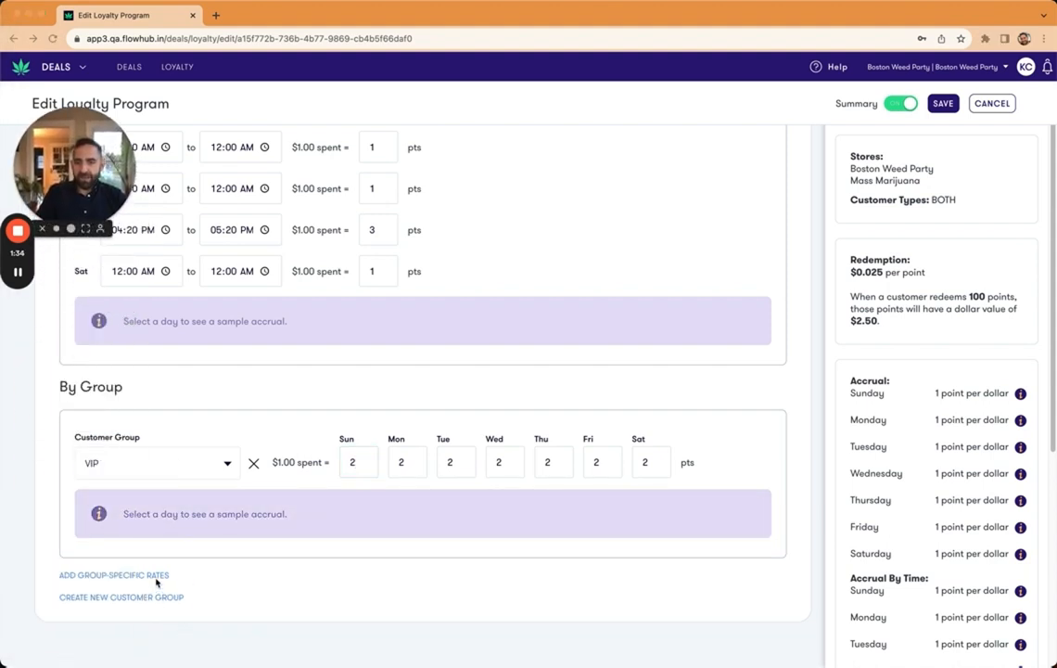
{"action": "mouse_move", "coordinate": [227, 571]}
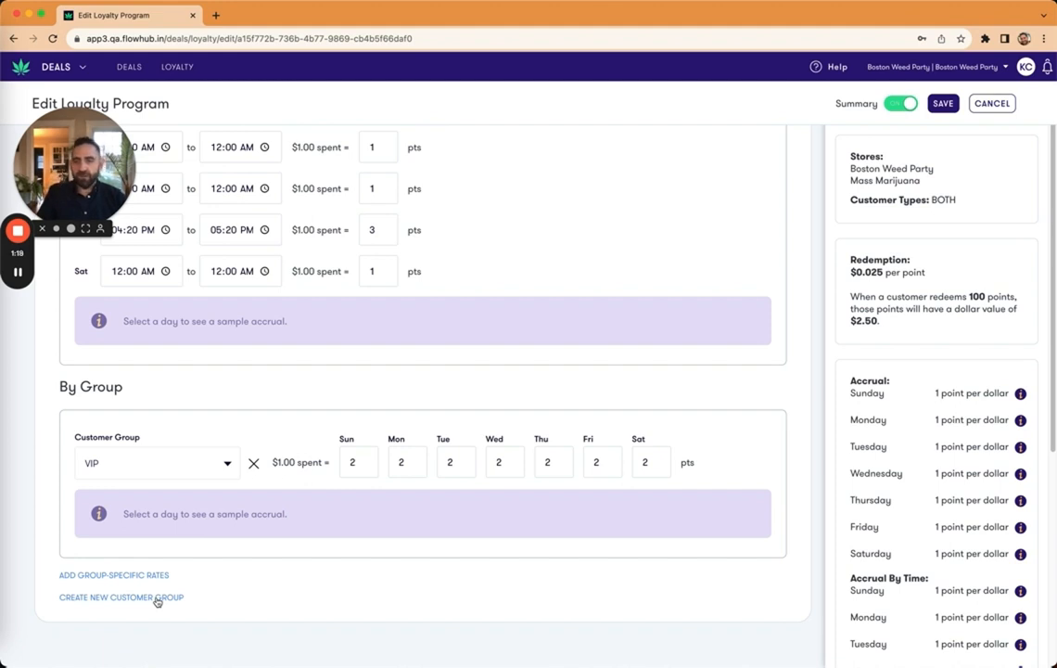
{"action": "left_click", "coordinate": [121, 597]}
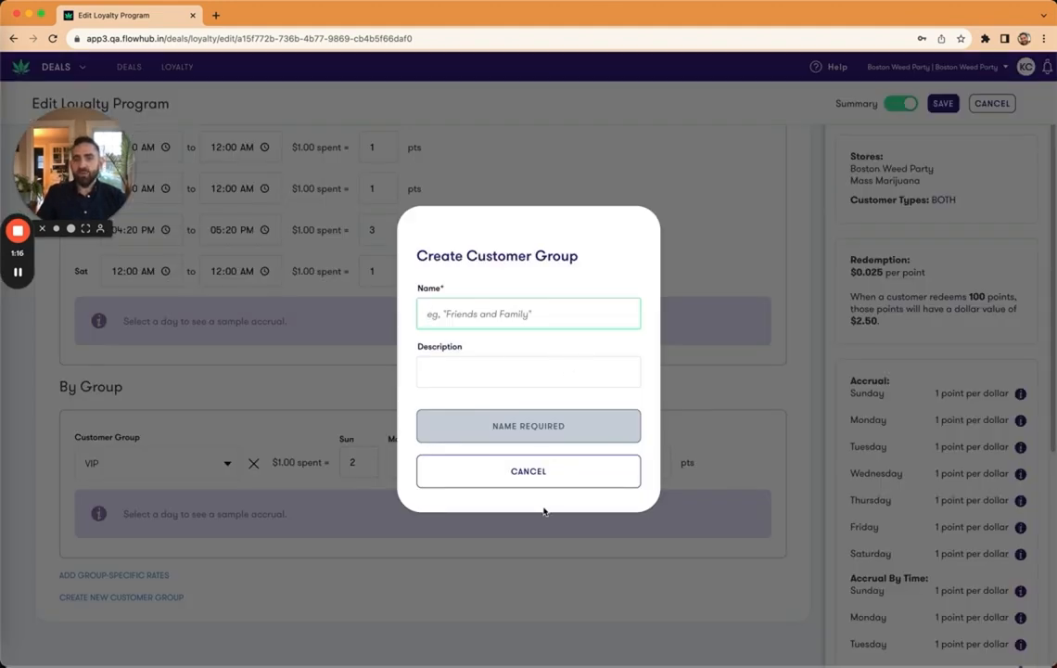
{"action": "left_click", "coordinate": [527, 471]}
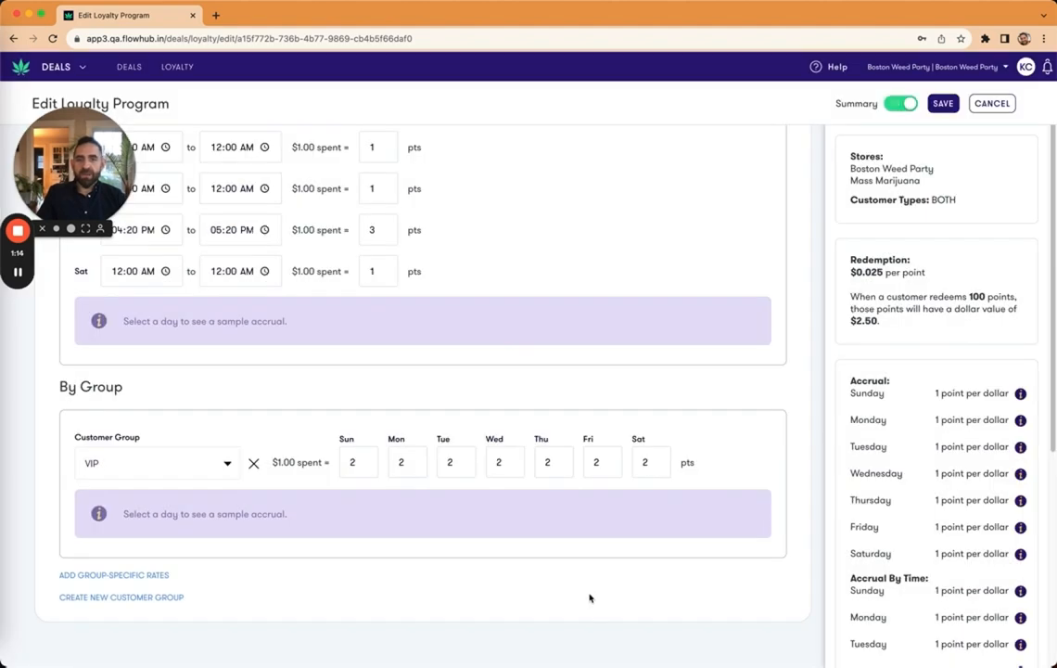
{"action": "mouse_move", "coordinate": [366, 374]}
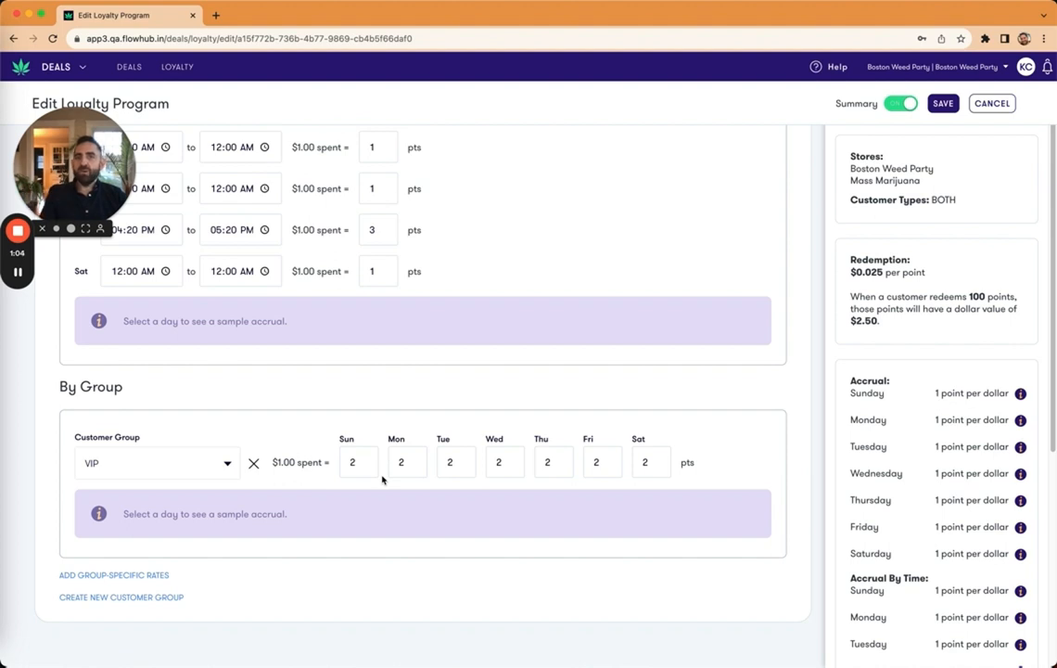
{"action": "mouse_move", "coordinate": [406, 445]}
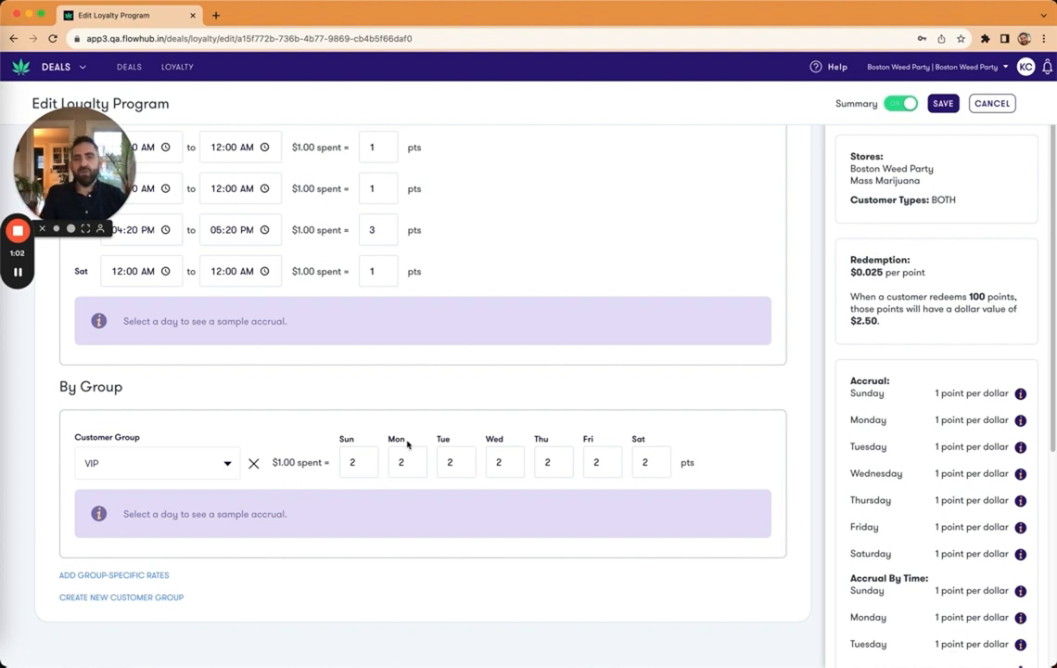
{"action": "mouse_move", "coordinate": [312, 242]}
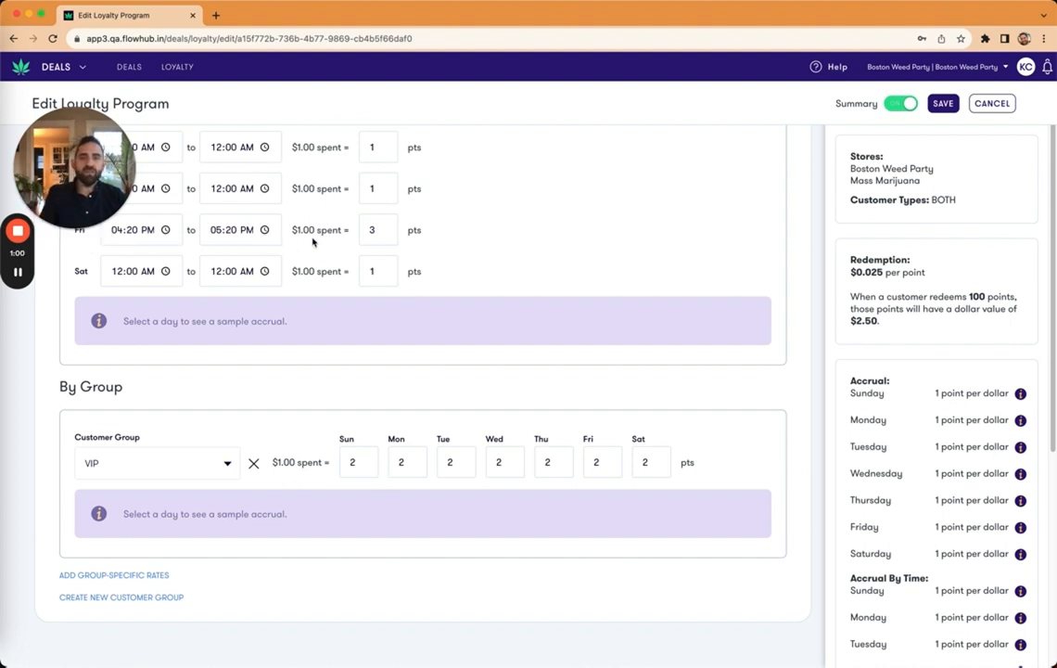
{"action": "left_click", "coordinate": [378, 195]}
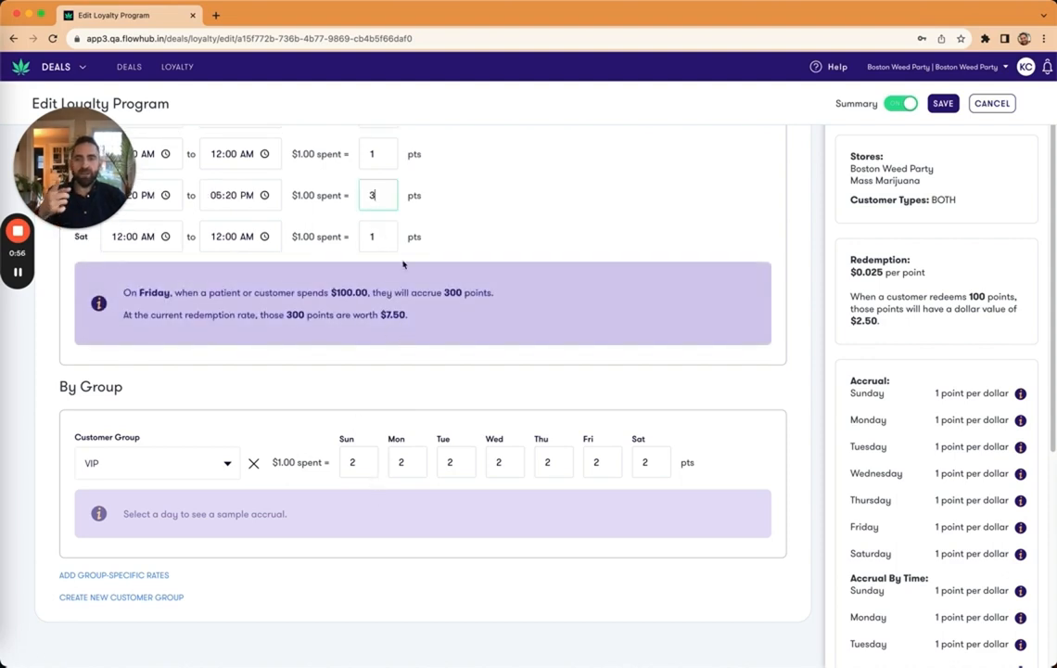
{"action": "scroll", "scroll_direction": "down", "scroll_amount": 3}
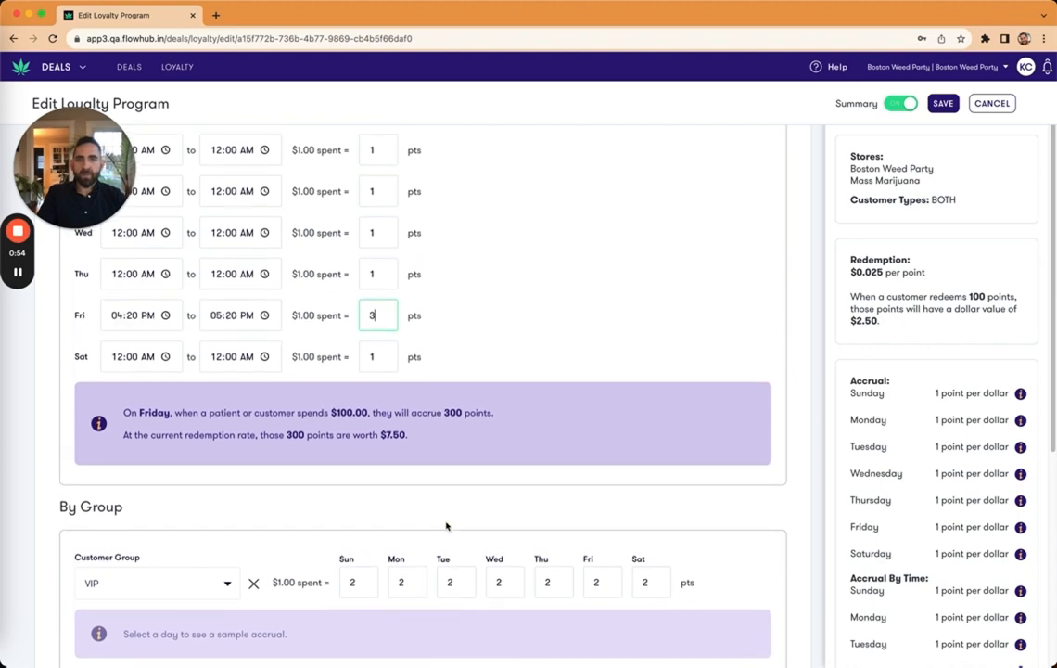
{"action": "left_click", "coordinate": [943, 103]}
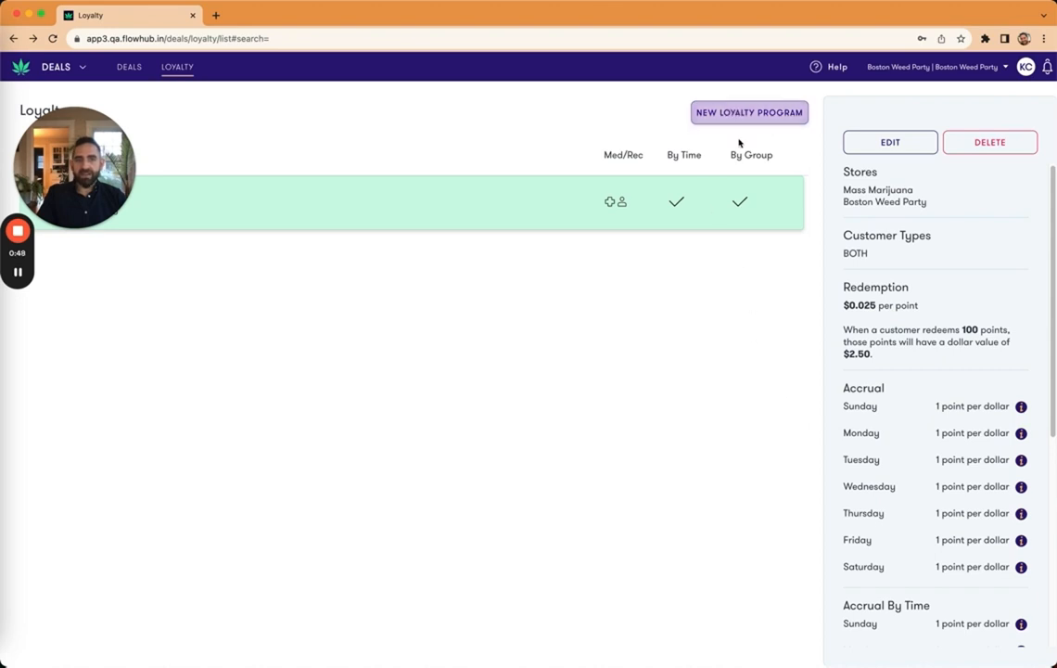
{"action": "mouse_move", "coordinate": [498, 429]}
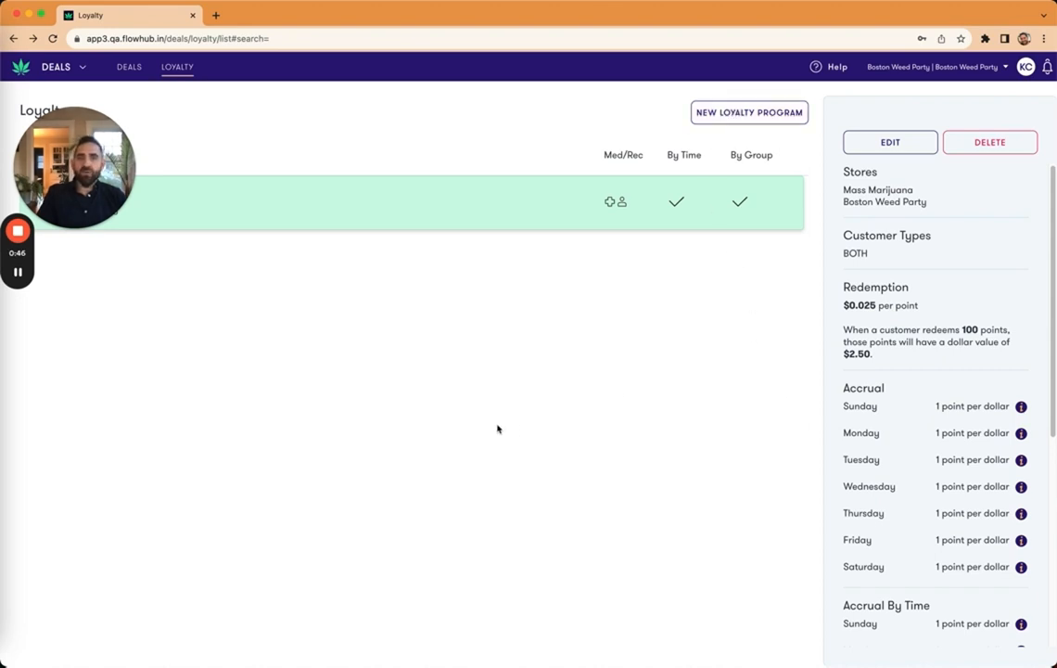
{"action": "mouse_move", "coordinate": [456, 406]}
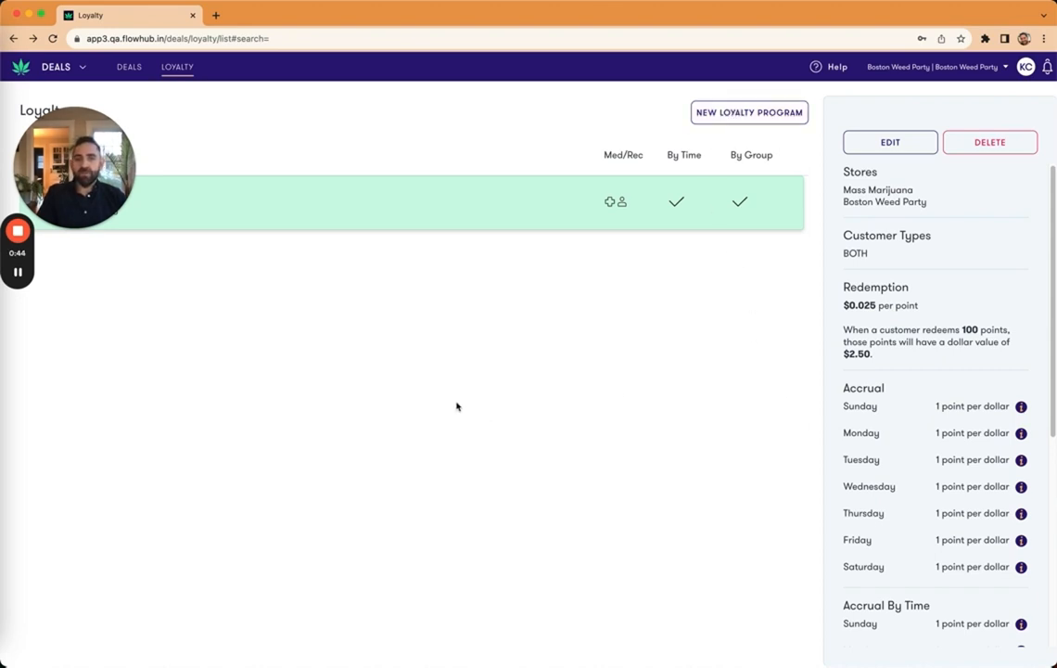